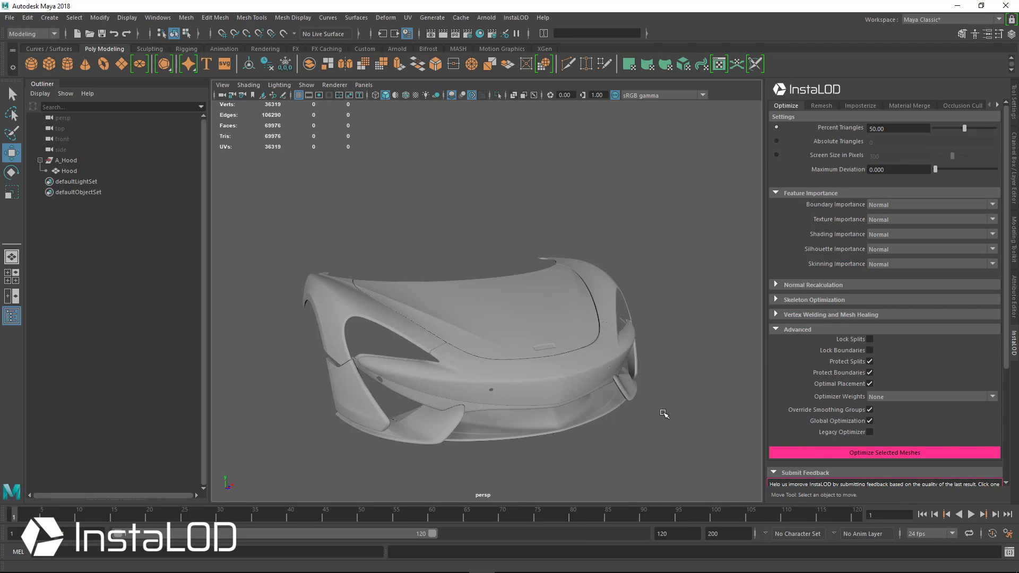
mouse_move(567, 218)
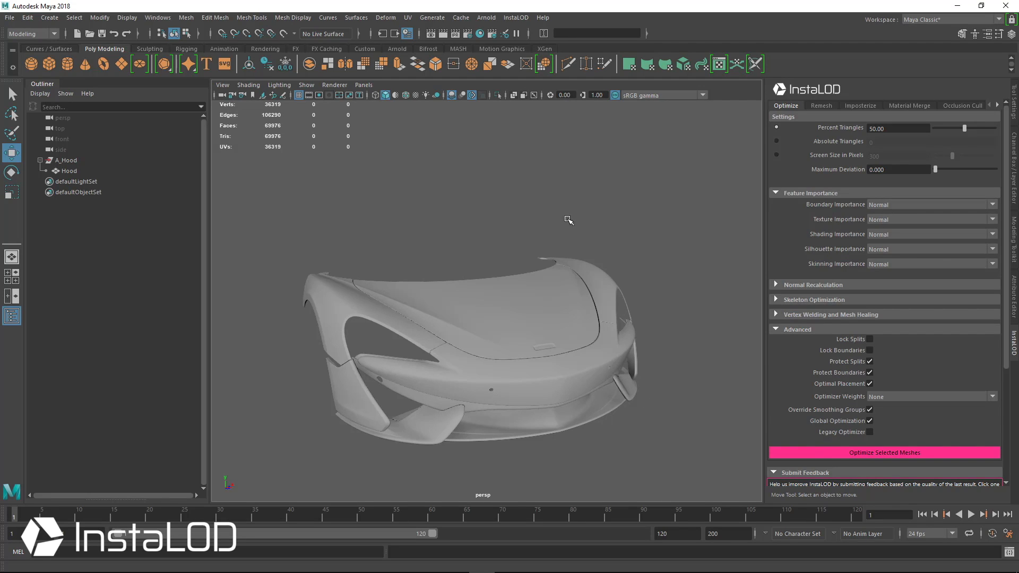
mouse_move(615, 344)
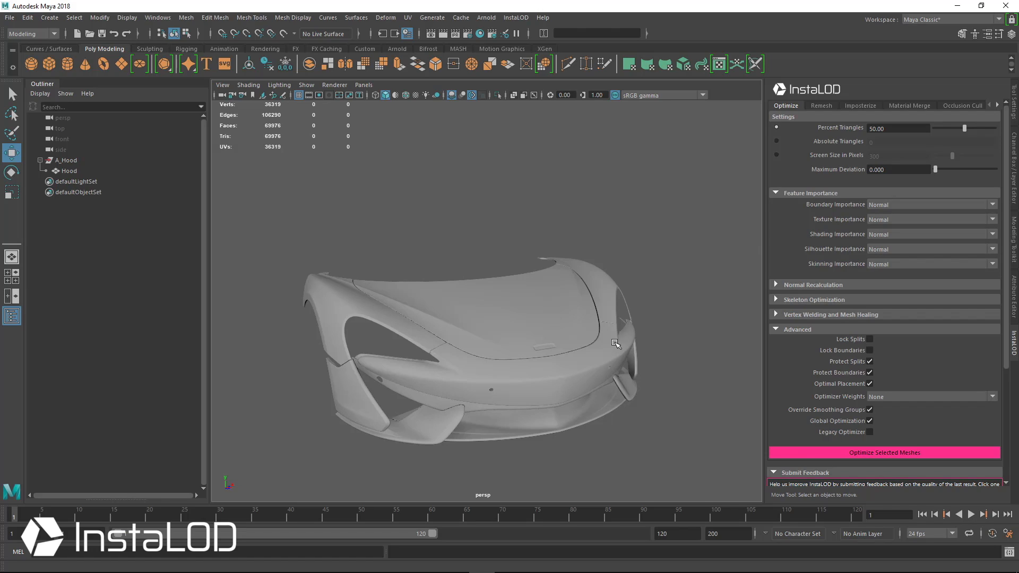
mouse_move(600, 293)
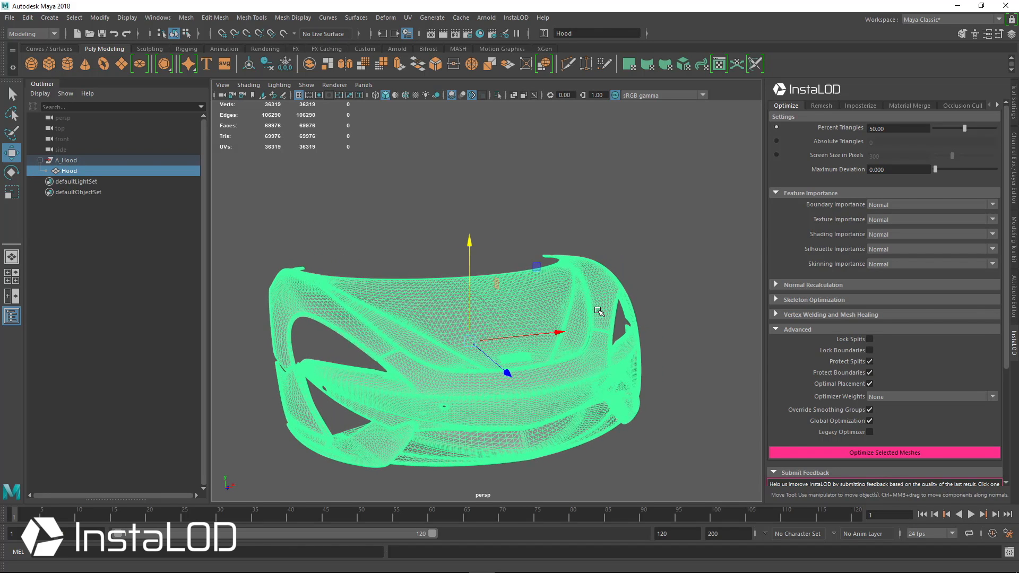
mouse_move(821, 134)
type("0")
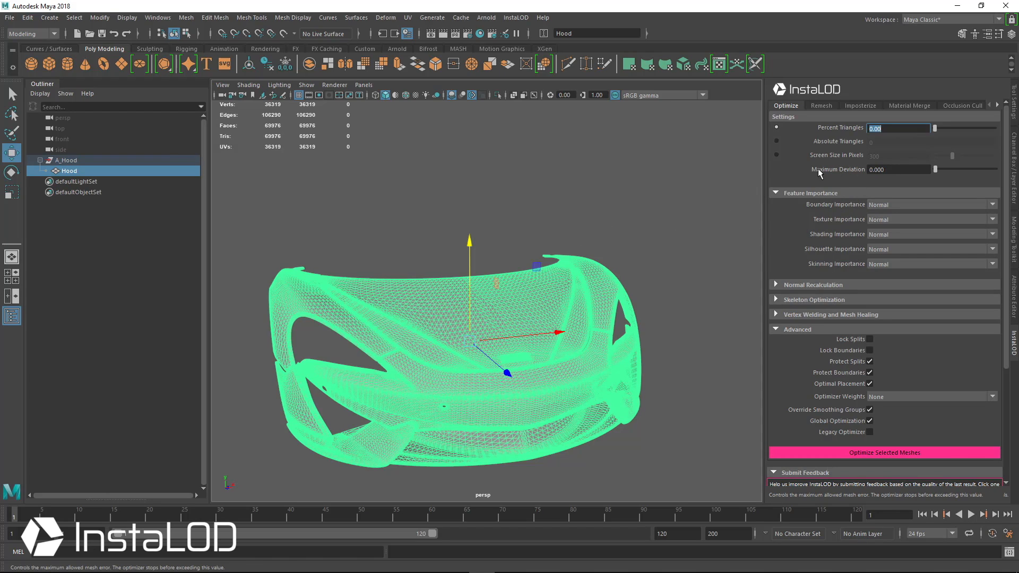
- Set the hood's maximum deviation to 0.05 and dismiss the UV Editor
left_click(898, 169)
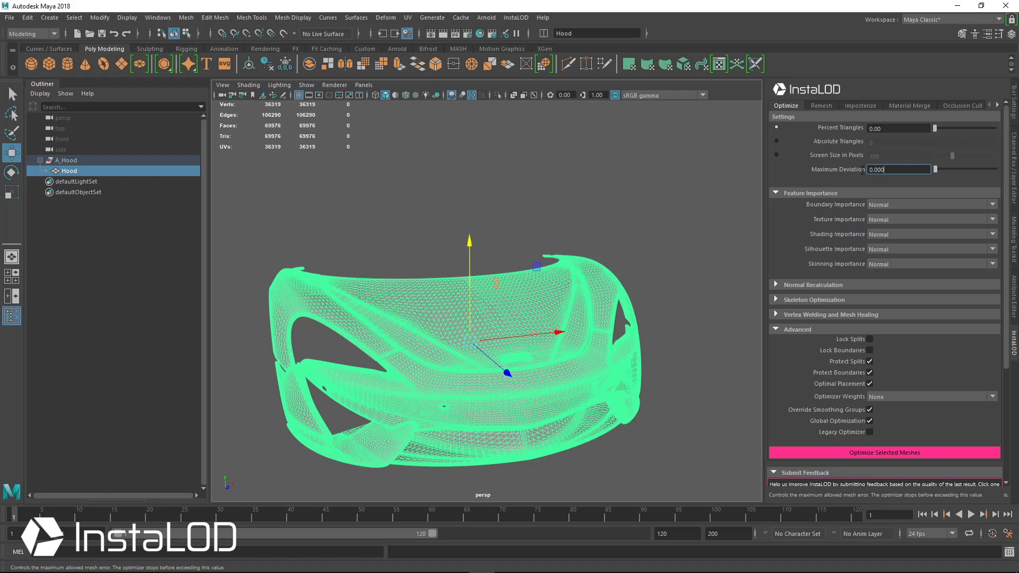
type(".05")
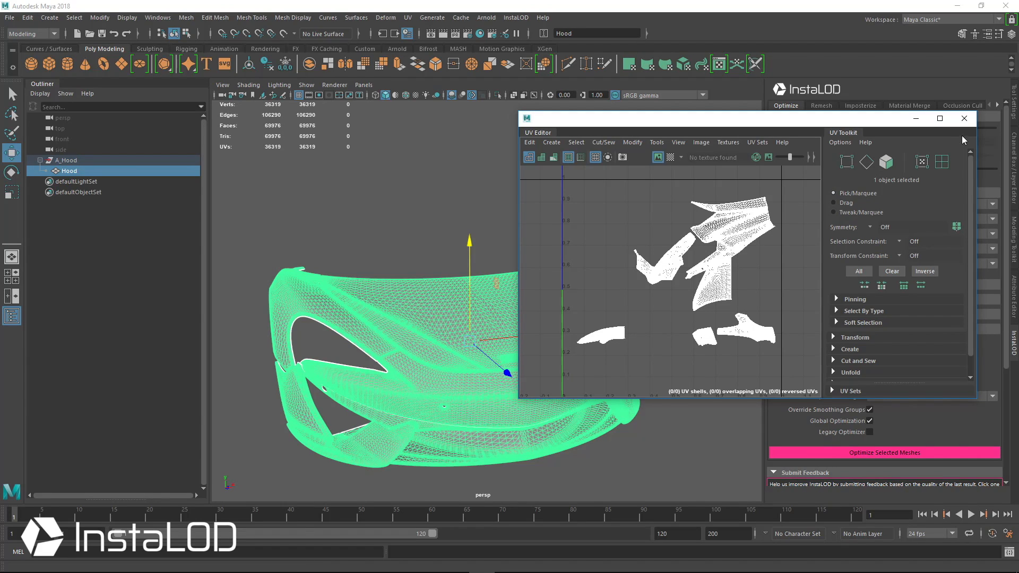
left_click(964, 119)
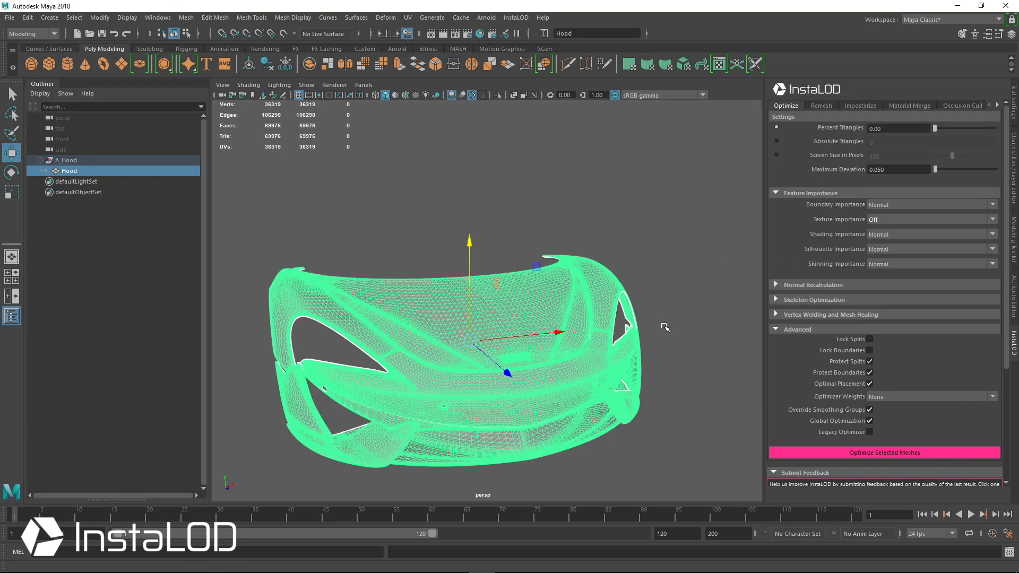
mouse_move(783, 239)
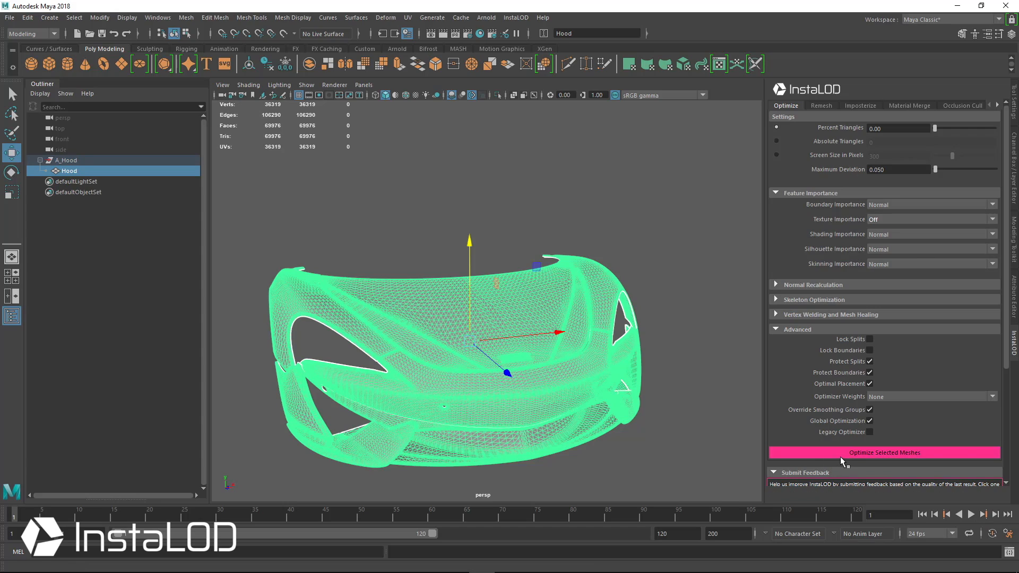
- Optimize the hood into an 11,588-triangle Hood_INSTALOD copy and lift it above the original
left_click(884, 452)
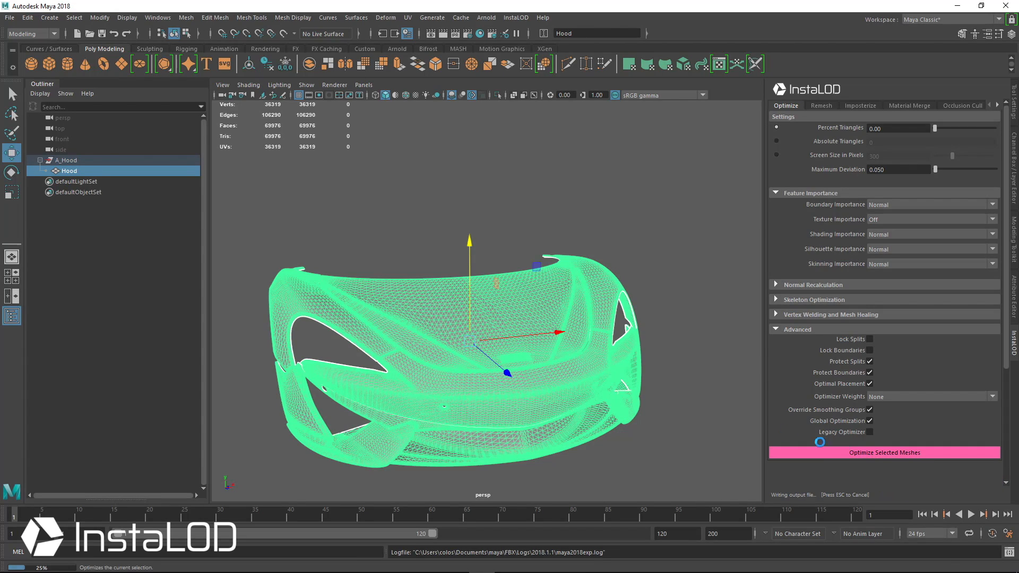
left_click(884, 452)
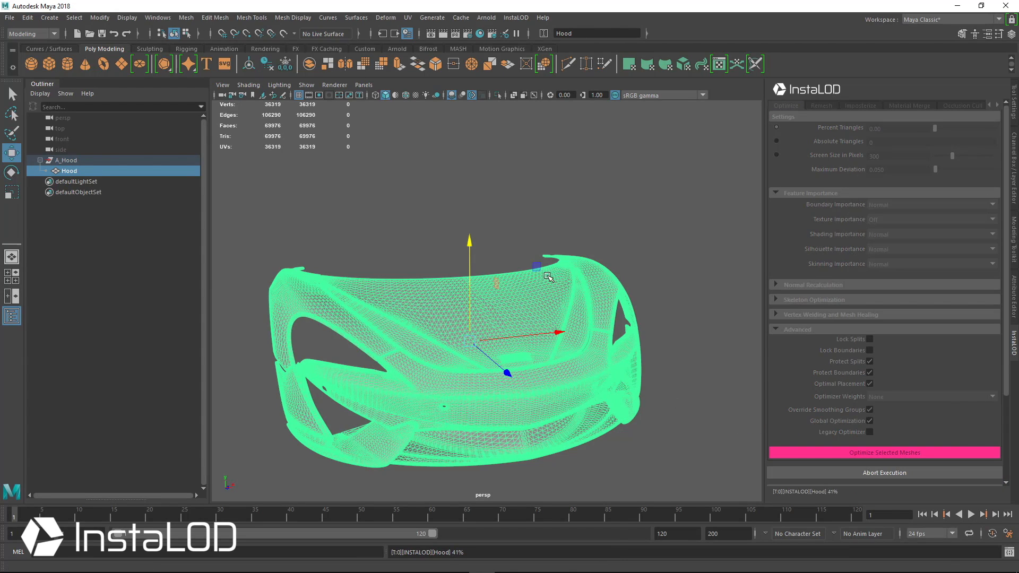
left_click(884, 452)
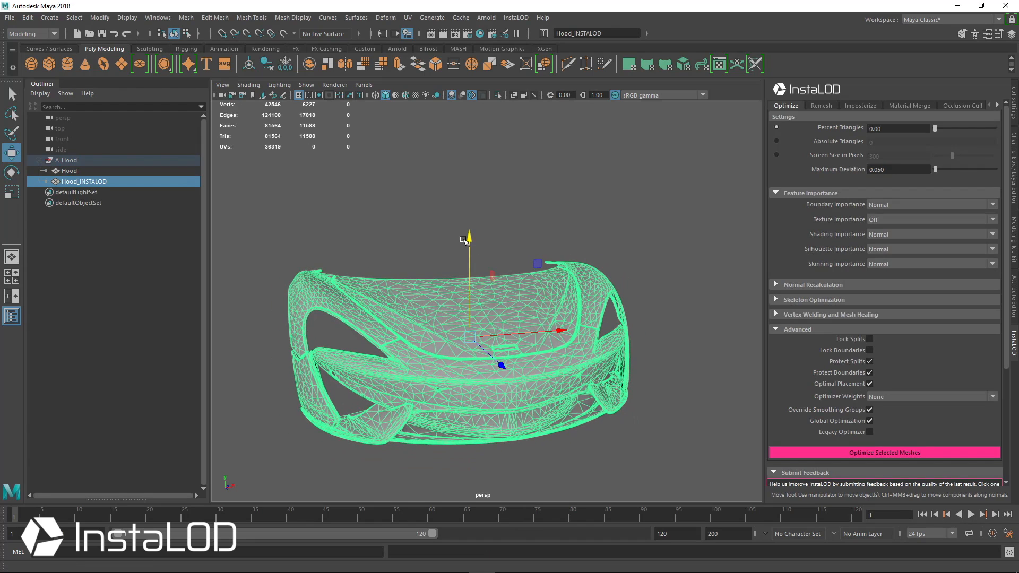
left_click(69, 170)
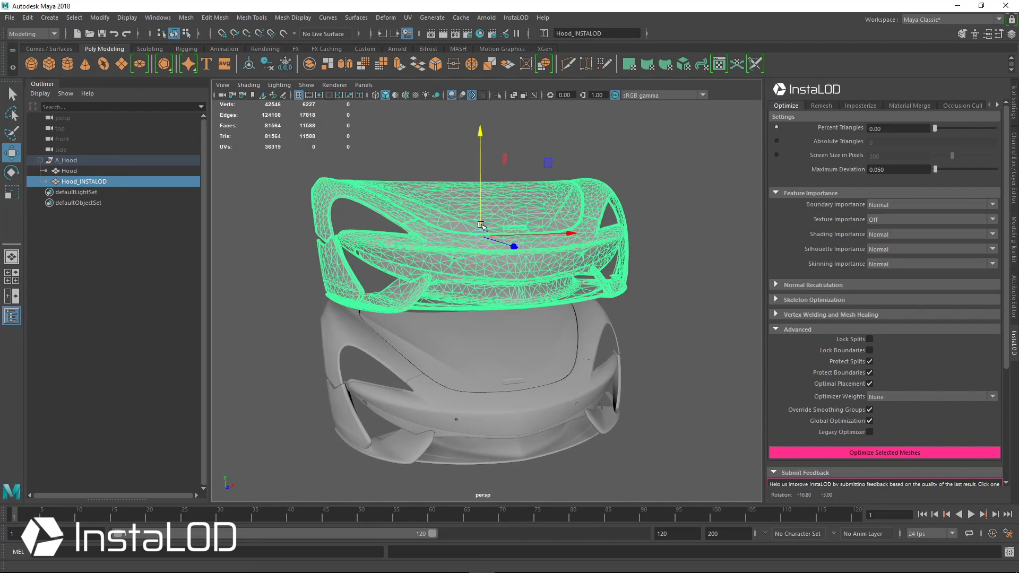
left_click_drag(482, 225, 651, 229)
type("0.100")
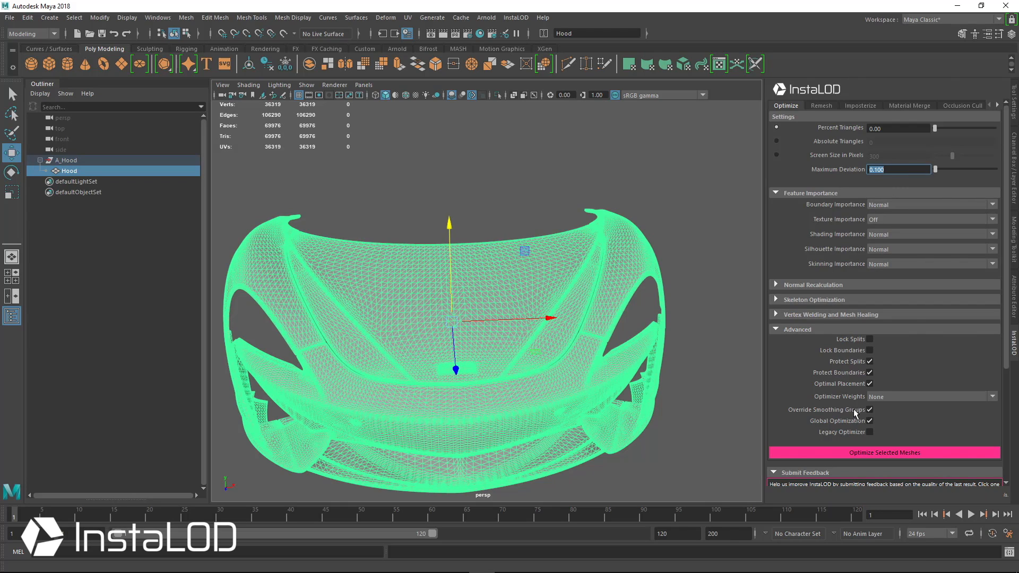
- Re-optimize at 0.100 deviation into a 7,228-triangle copy raised above the original, viewed from the front
left_click(884, 452)
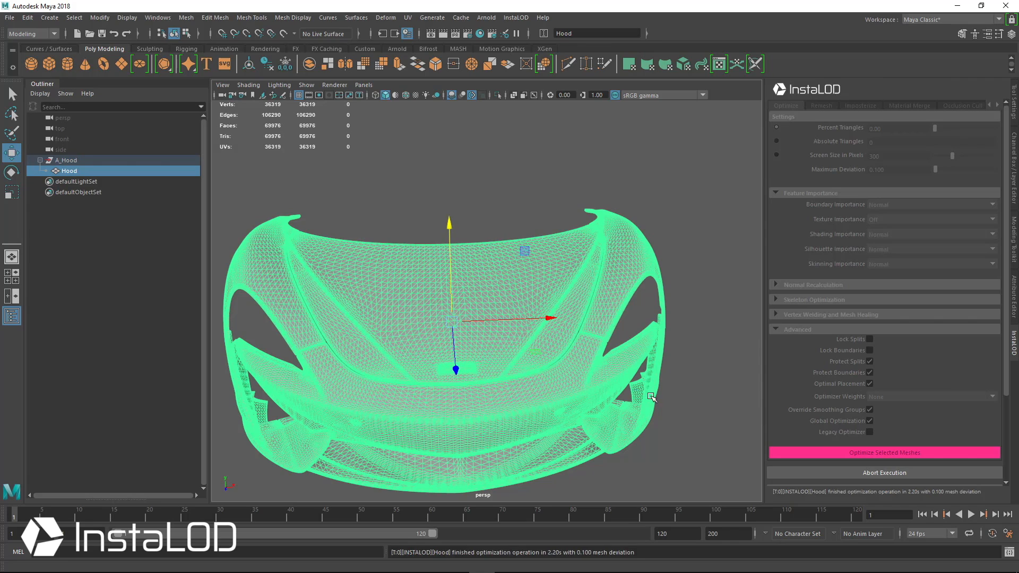
left_click(884, 452)
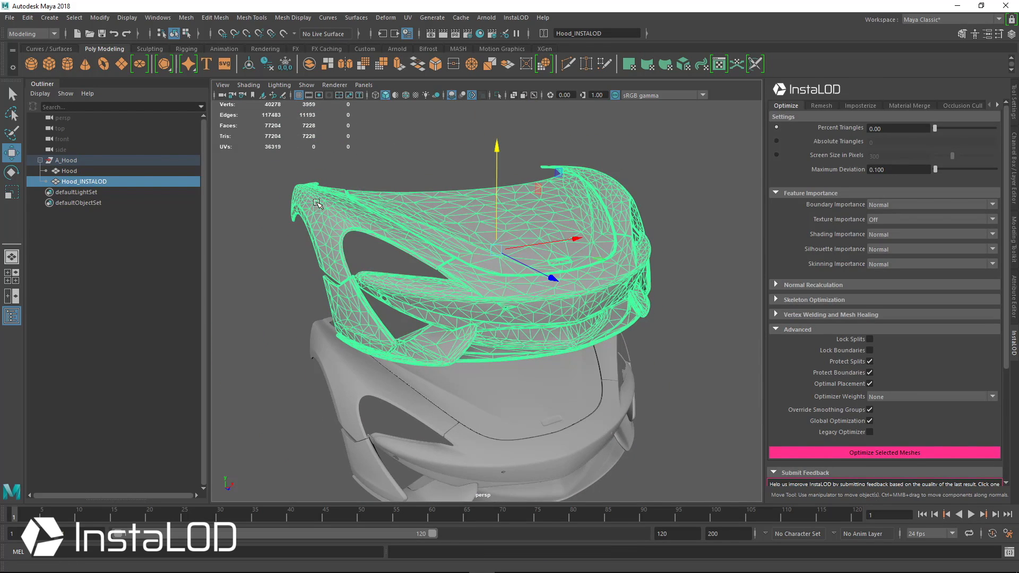
left_click(69, 169)
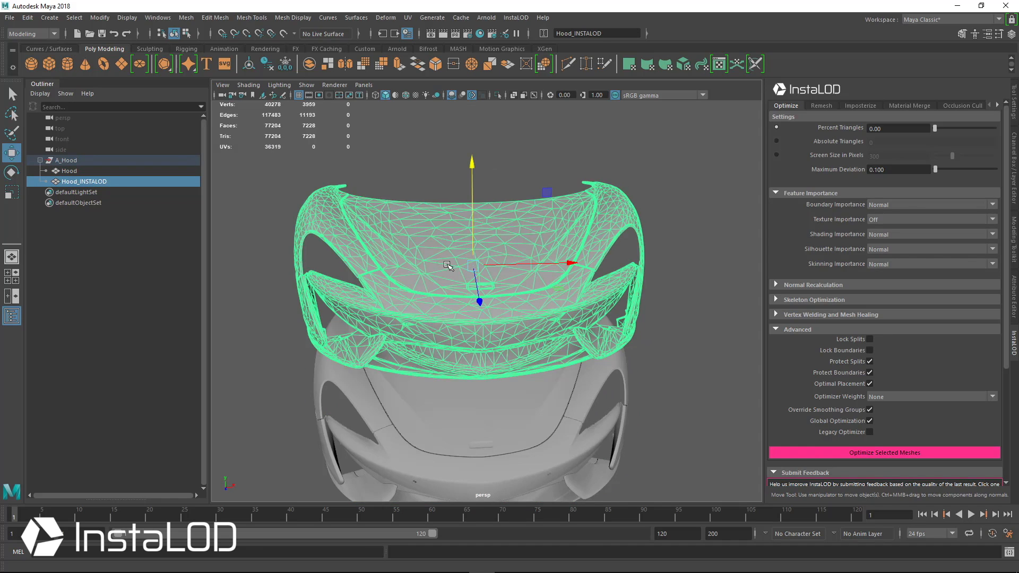
left_click_drag(448, 267, 416, 269)
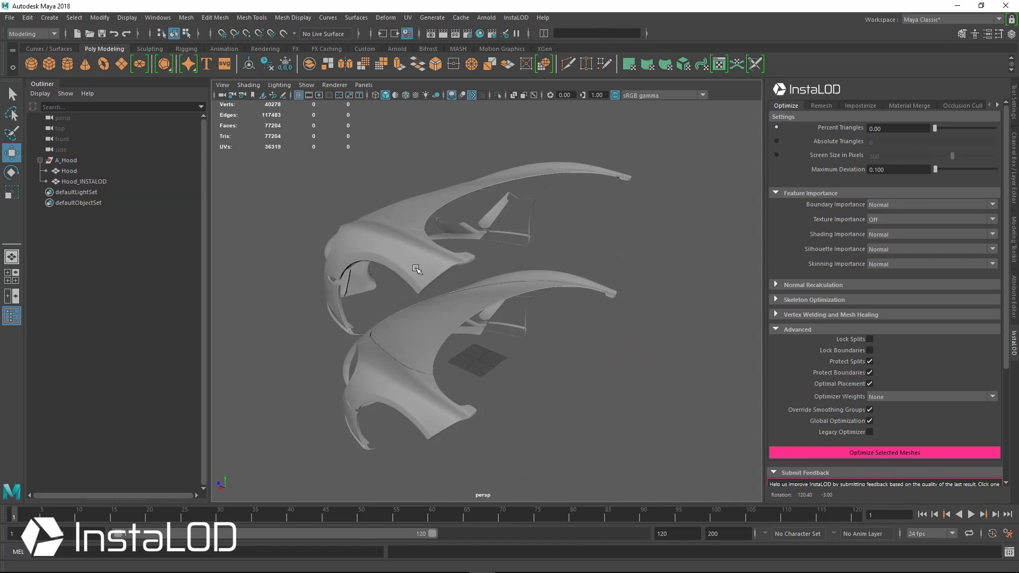
left_click_drag(416, 269, 626, 301)
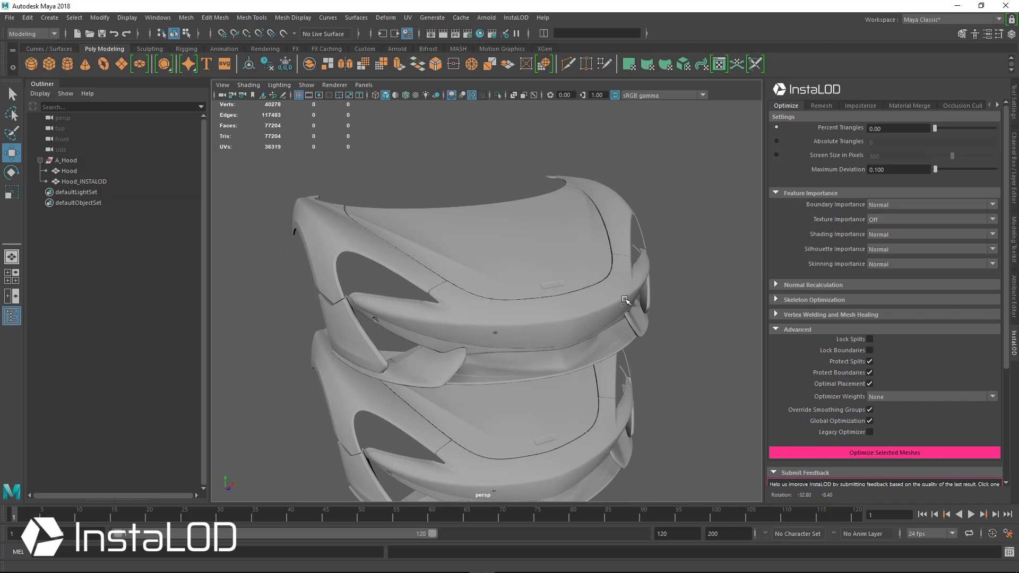
left_click(69, 170)
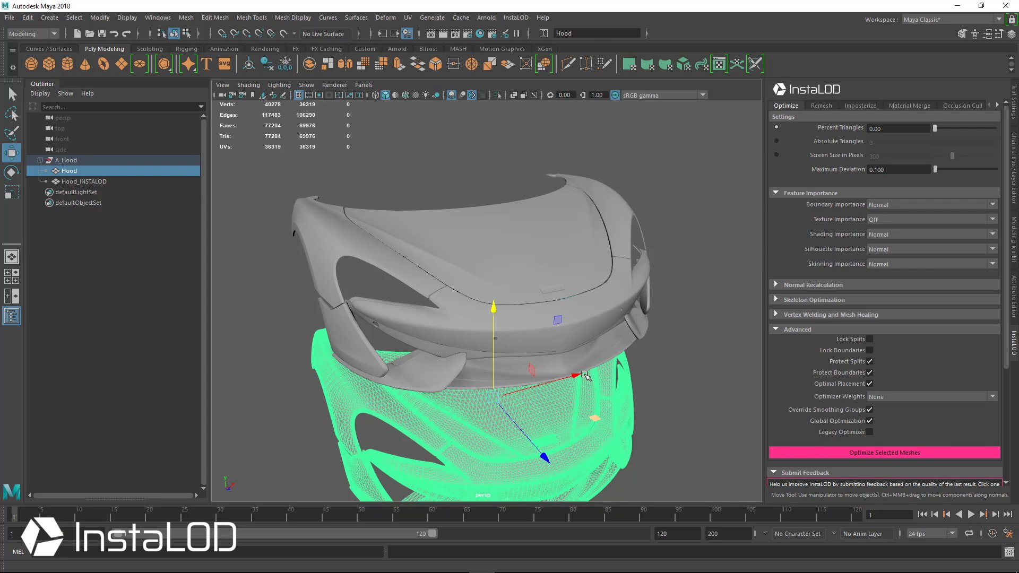
right_click(514, 253)
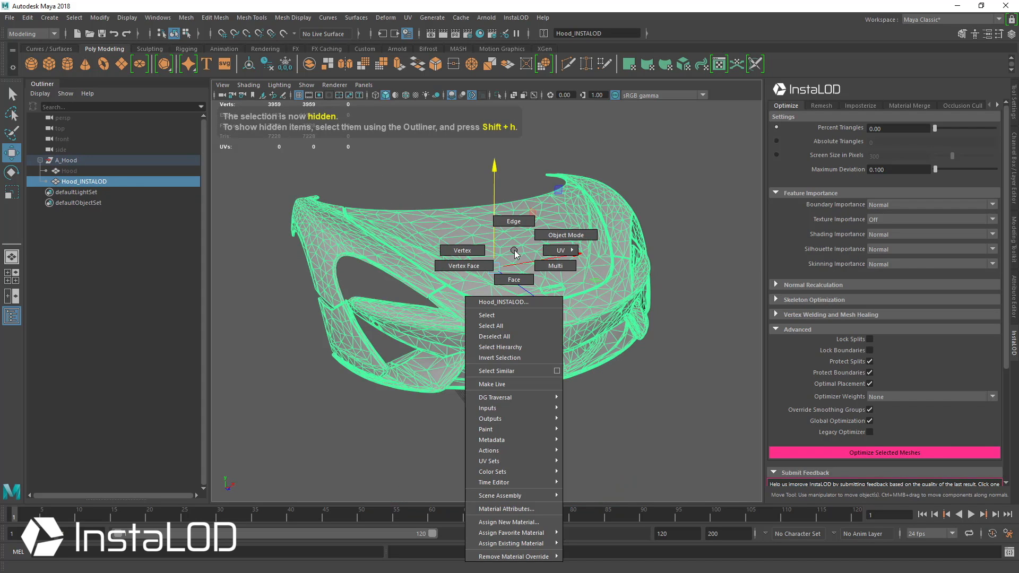
left_click(508, 522)
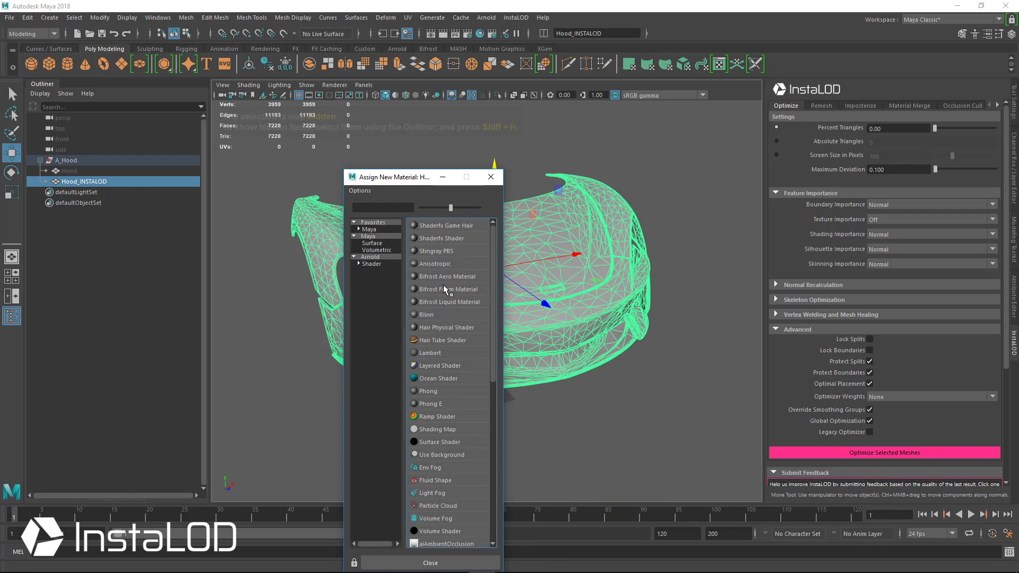
left_click(427, 391)
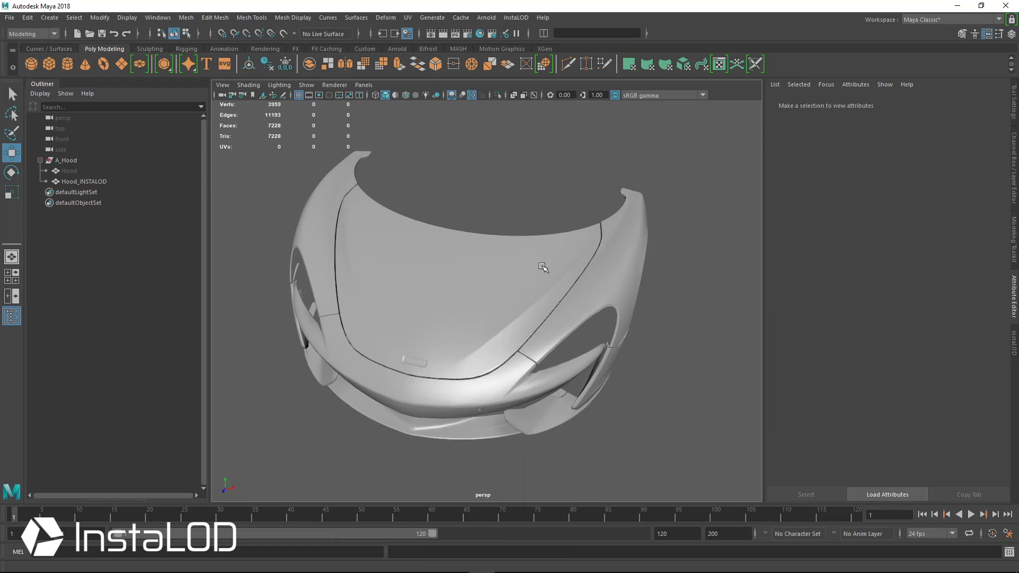
left_click_drag(543, 267, 560, 343)
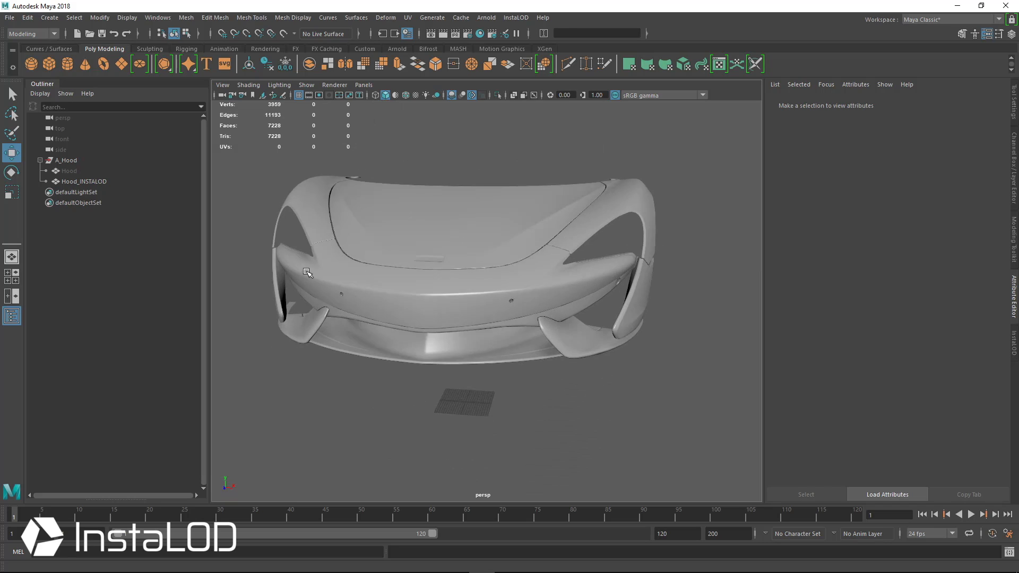
left_click_drag(309, 272, 468, 310)
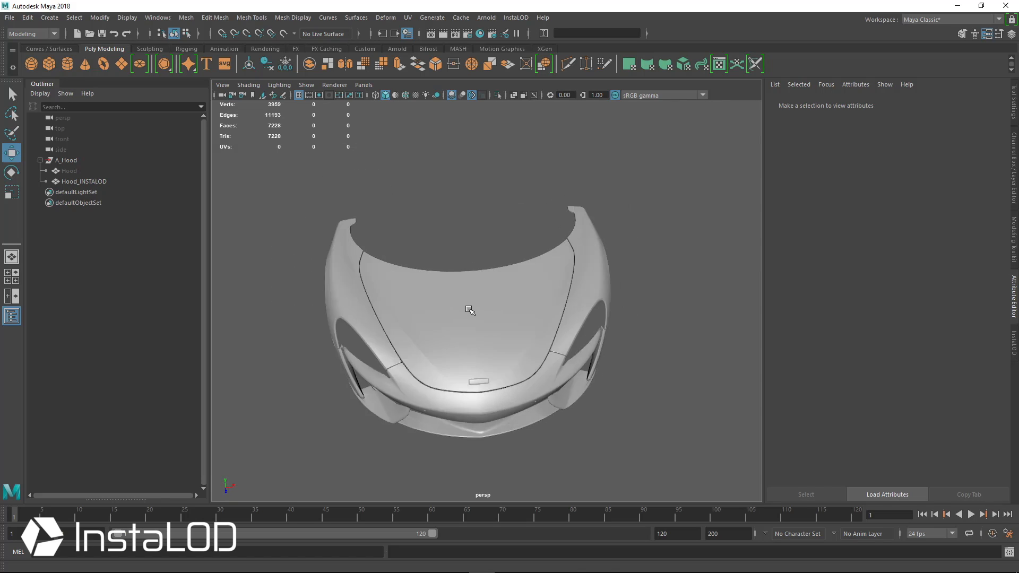
left_click_drag(470, 310, 493, 304)
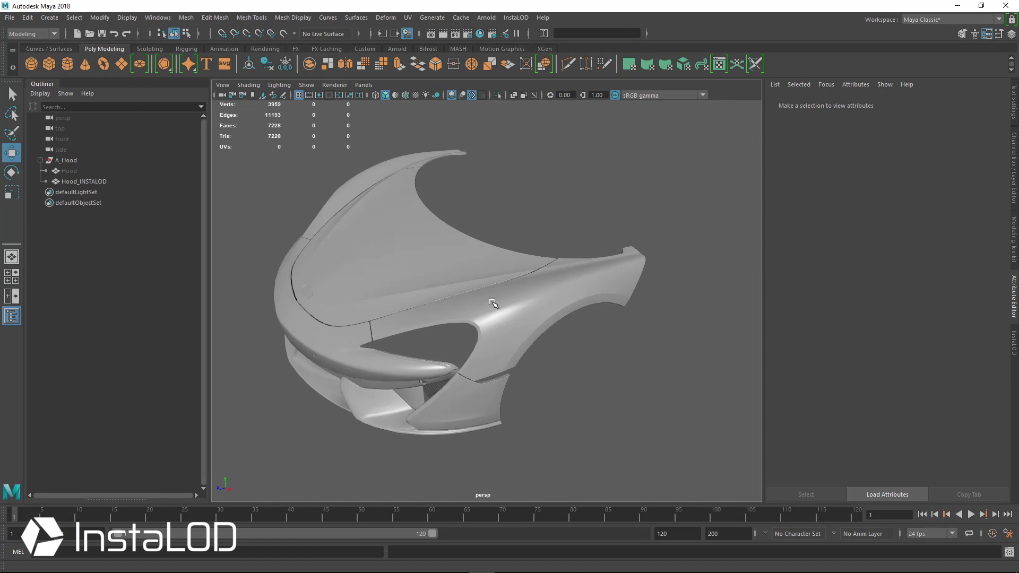
left_click_drag(494, 304, 503, 306)
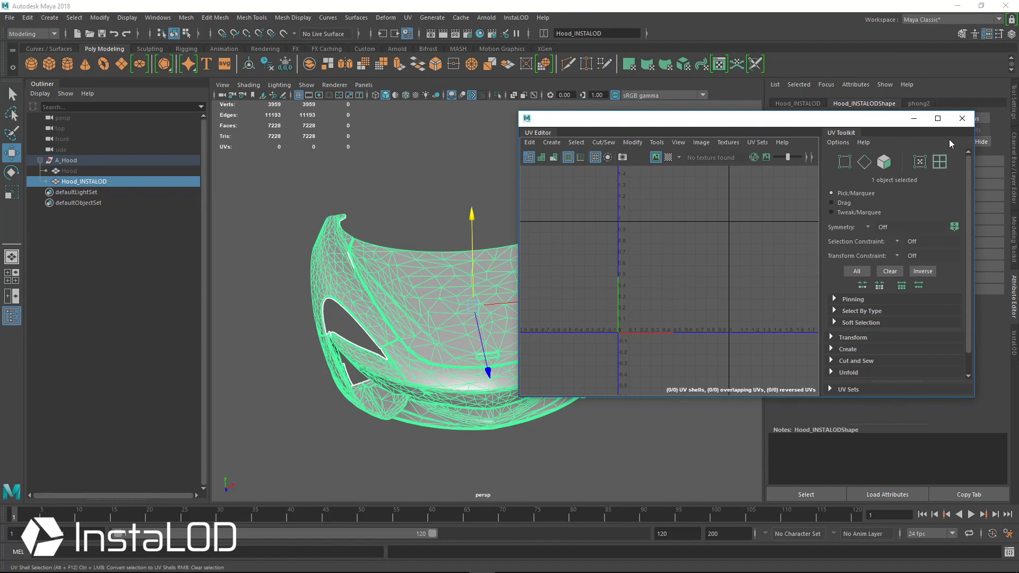
- Unwrap Hood_INSTALOD with the HardSurfaceAxial strategy, yielding 5,695 UVs in one square
left_click(962, 117)
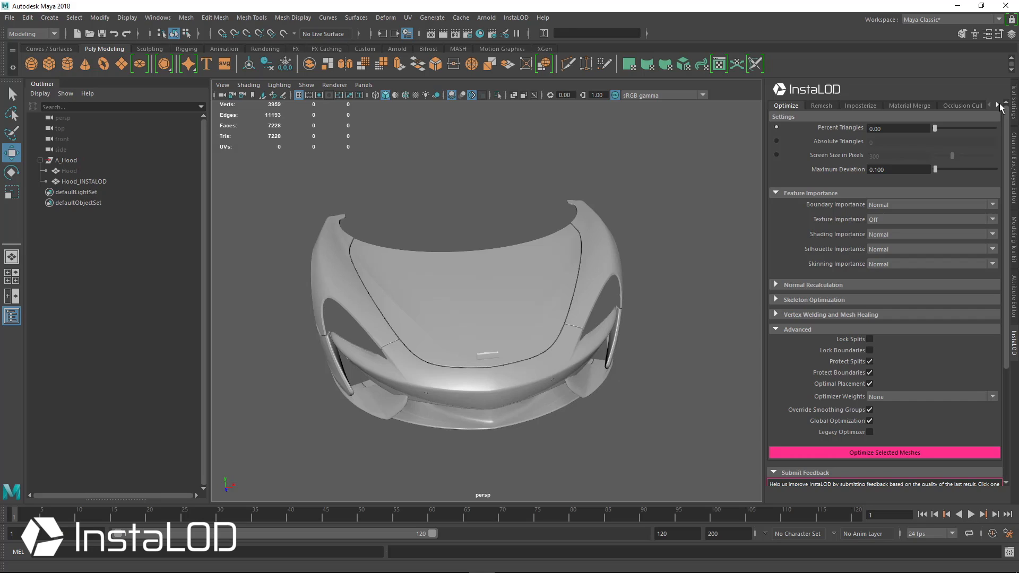
left_click(917, 105)
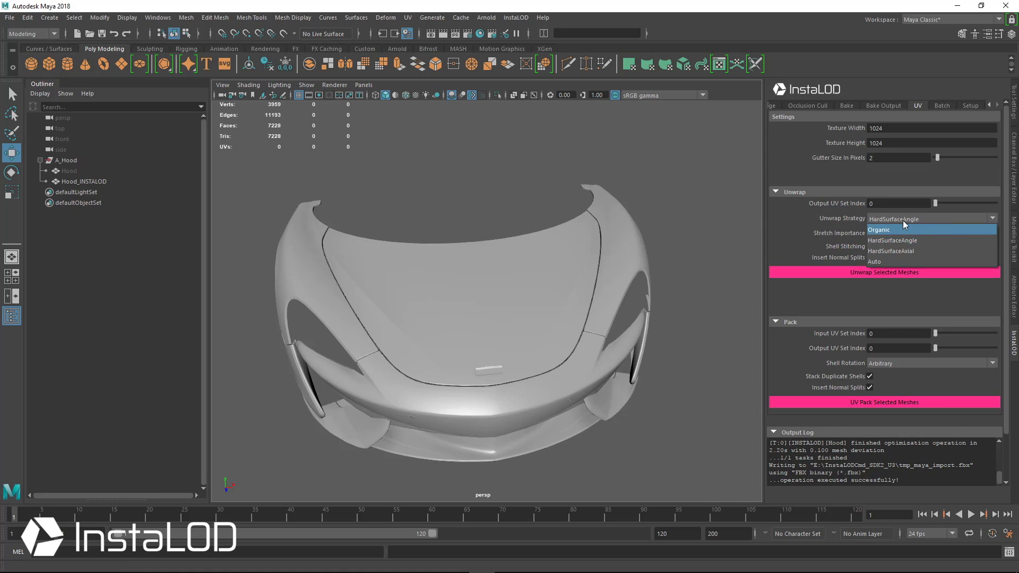
left_click(890, 251)
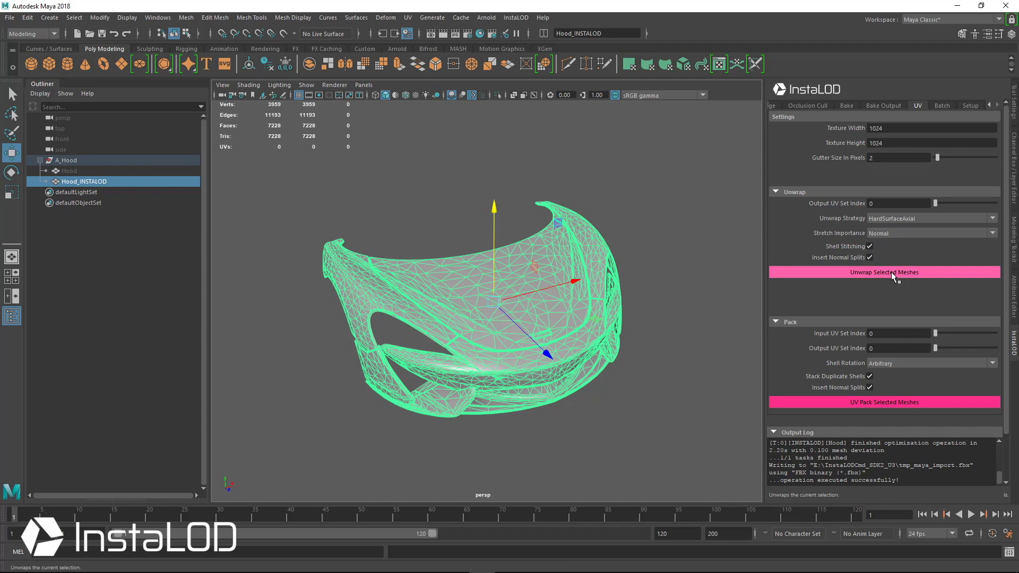
left_click(884, 272)
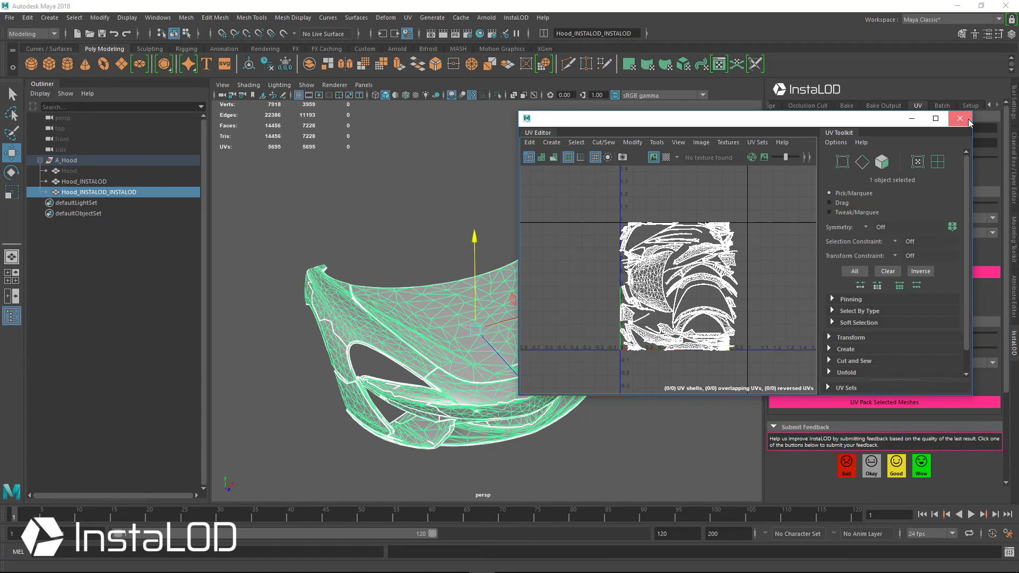
left_click(959, 118)
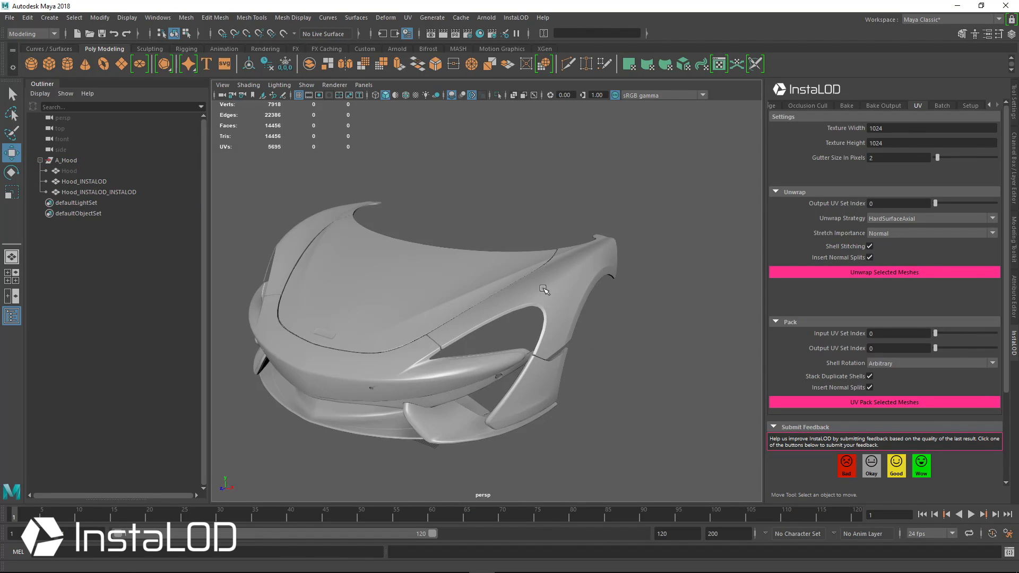
mouse_move(511, 288)
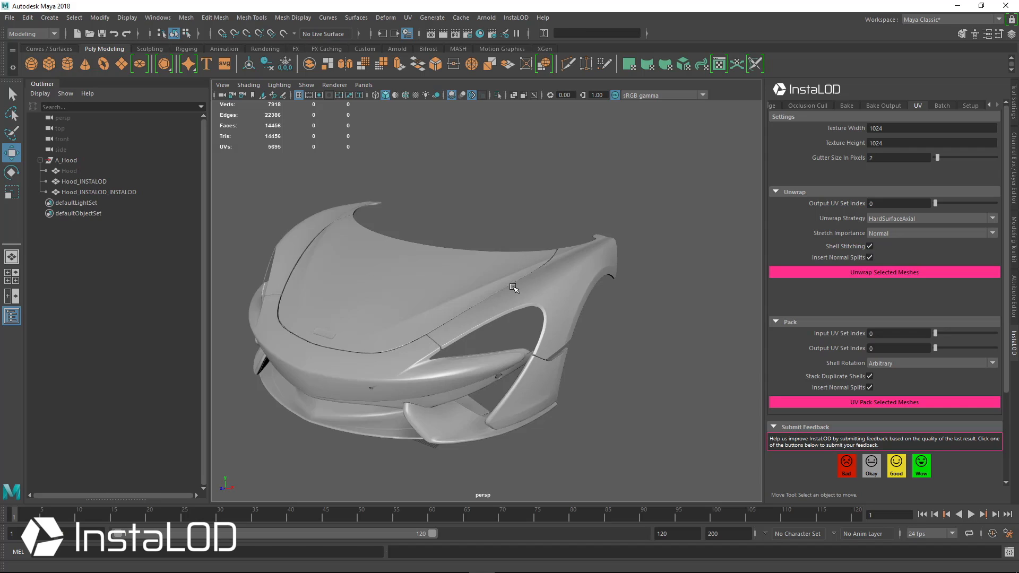
left_click(83, 180)
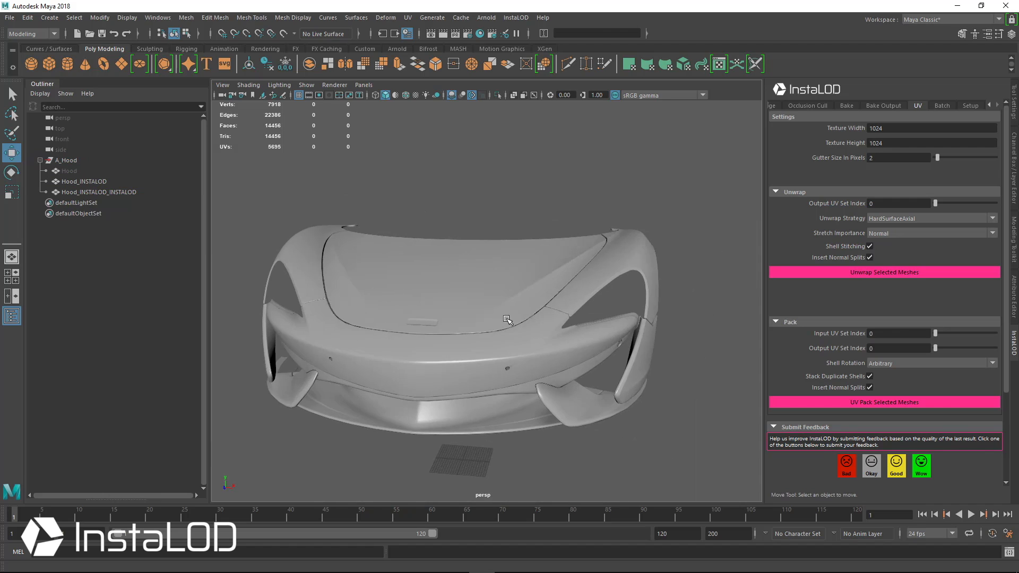
left_click(97, 192)
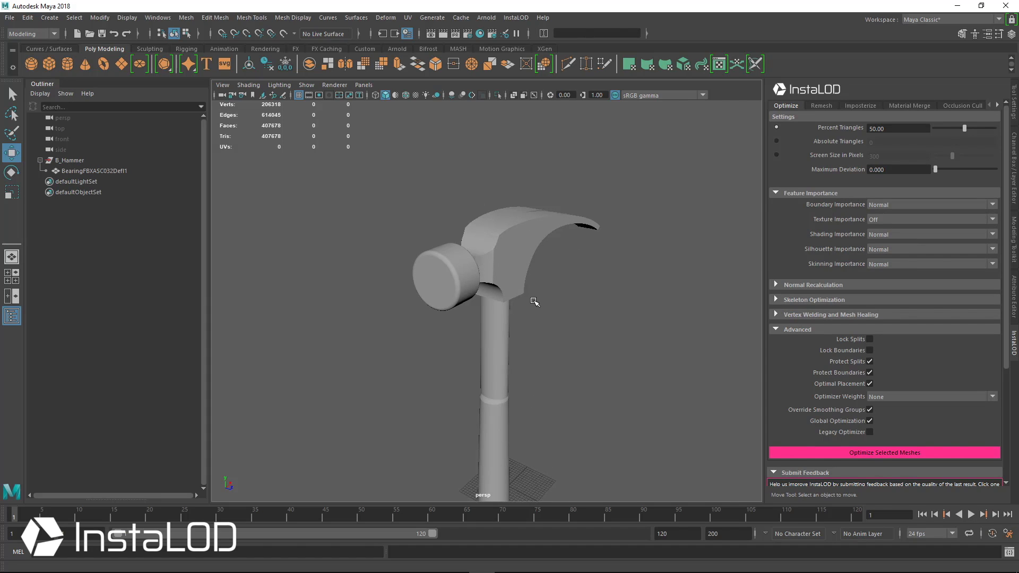
mouse_move(540, 281)
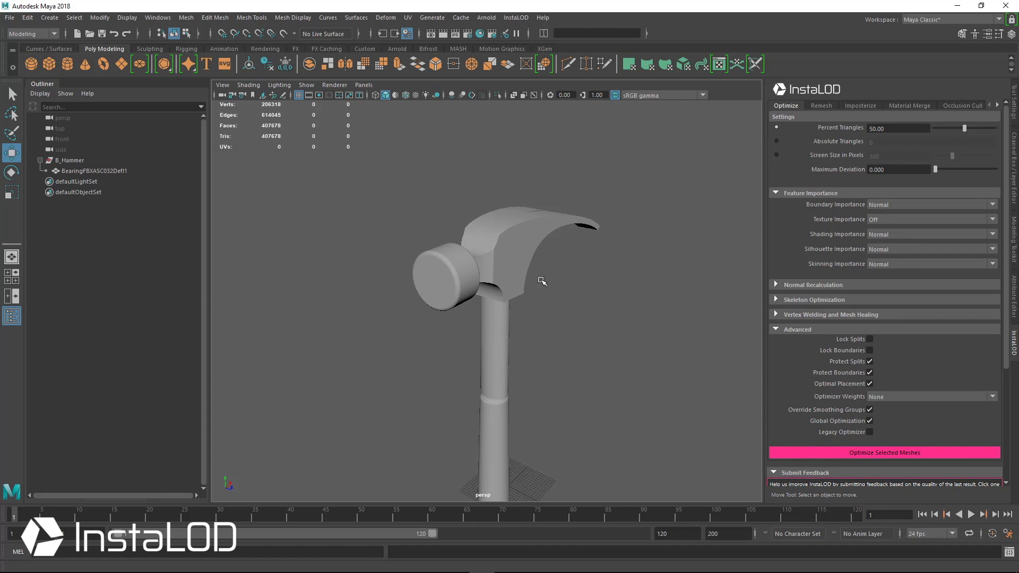
- Select the 407,678-triangle hammer, show its wireframe on shaded, and frame the whole mesh
left_click(94, 171)
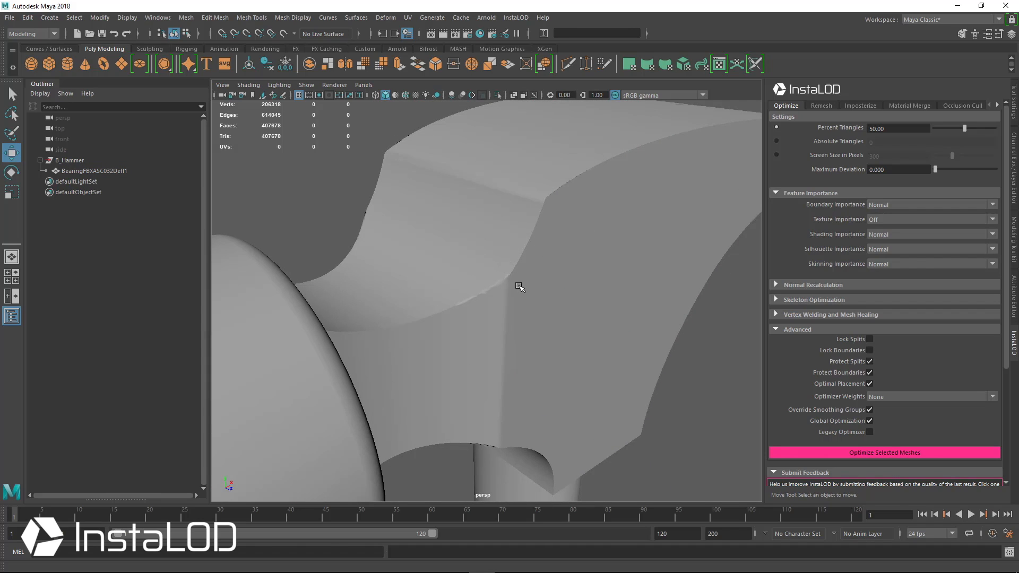
mouse_move(473, 311)
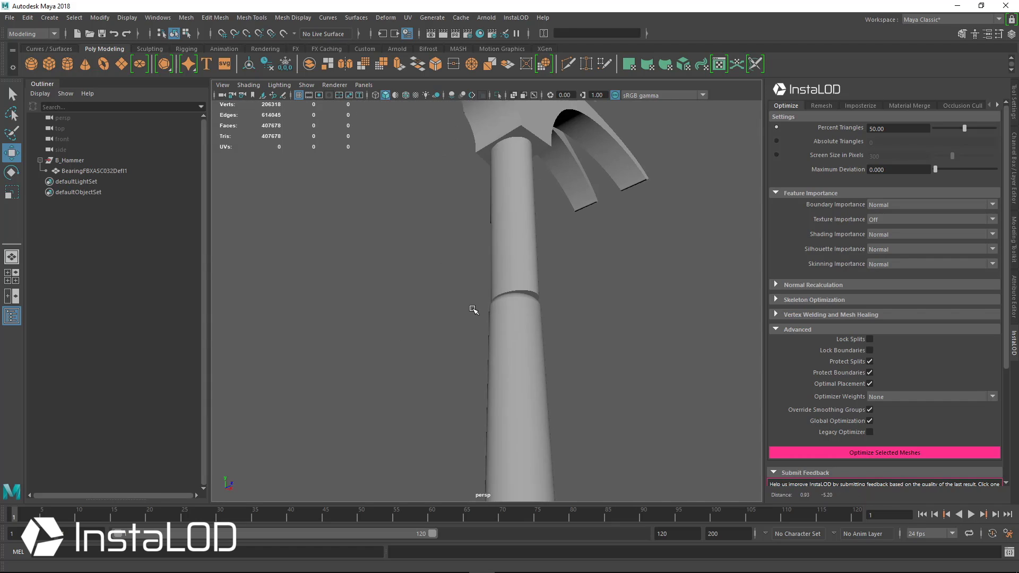
left_click(472, 310)
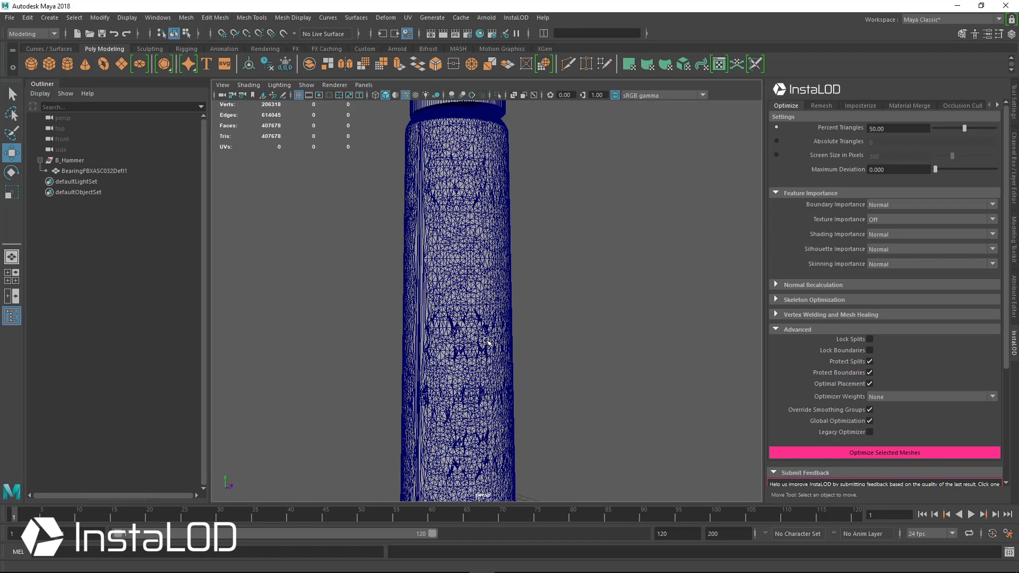
left_click_drag(487, 341, 560, 331)
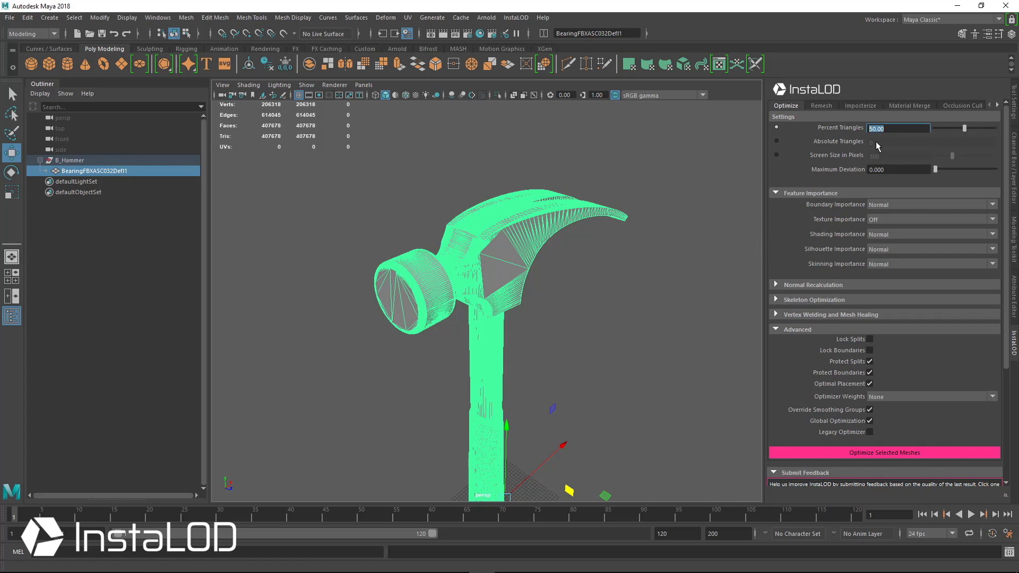
- Enter 0.00 percent triangles and 0.050 maximum deviation for the hammer
type("0.00")
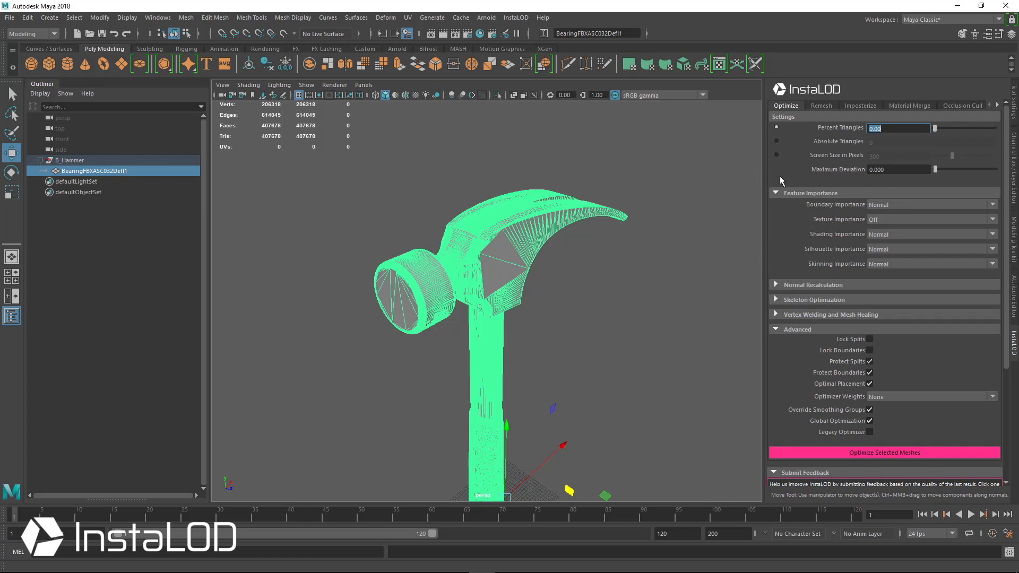
mouse_move(688, 223)
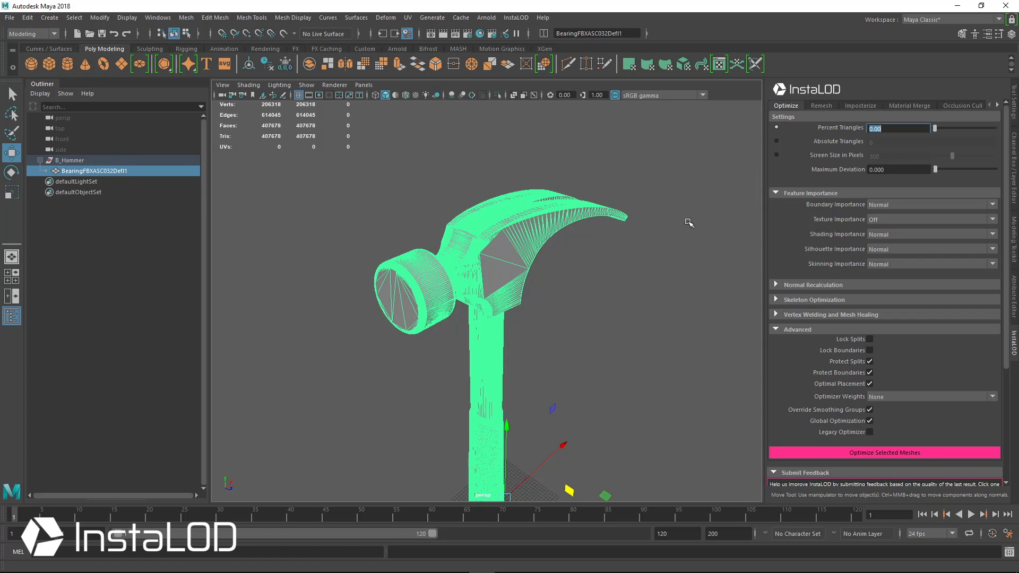
mouse_move(906, 185)
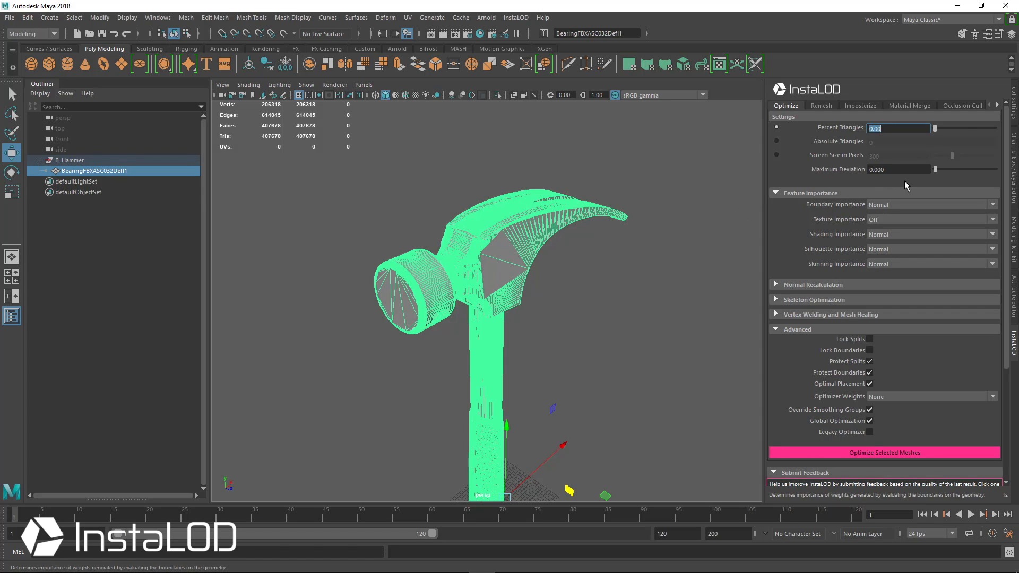
left_click(897, 169)
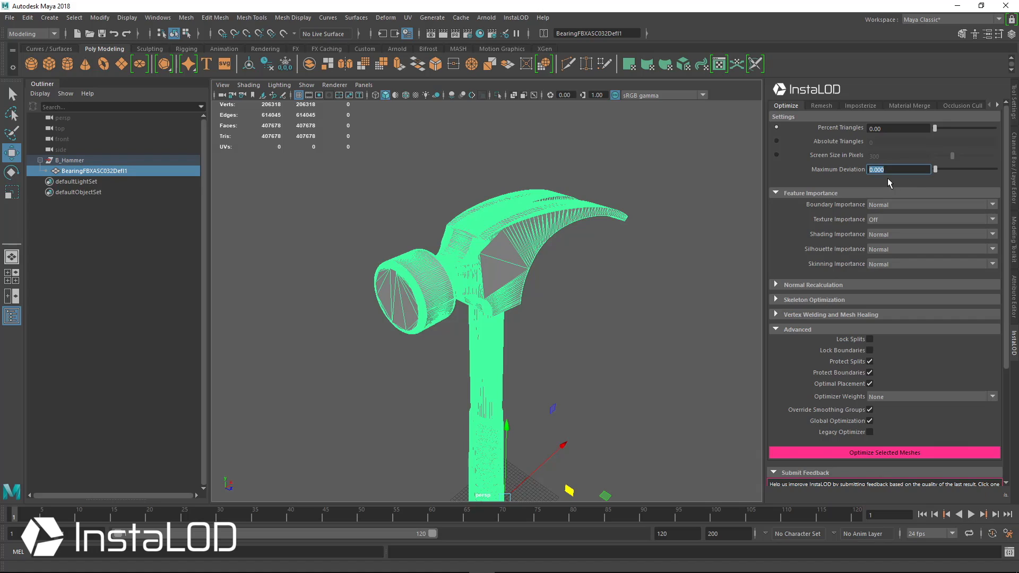
type("0.050")
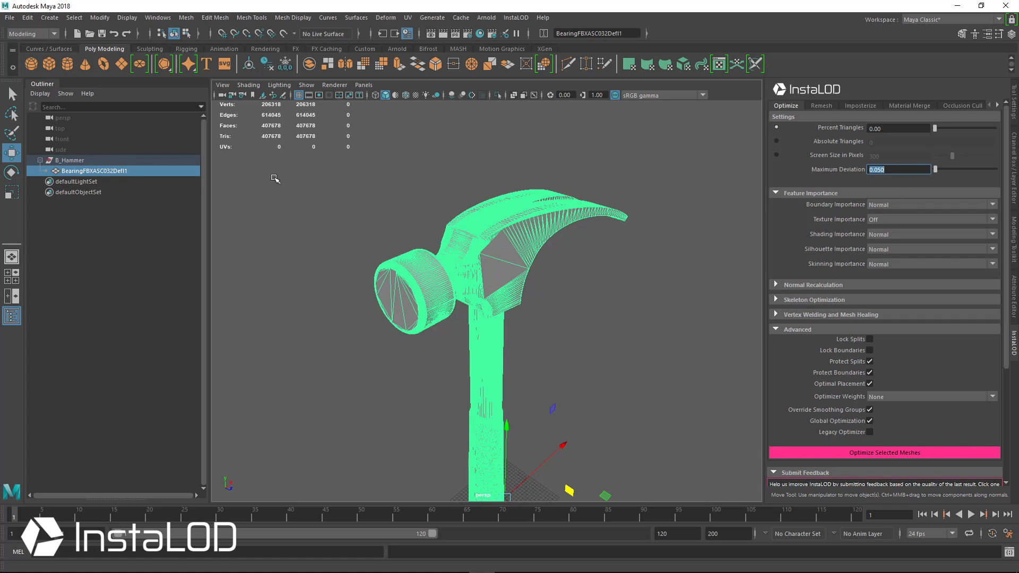
mouse_move(811, 222)
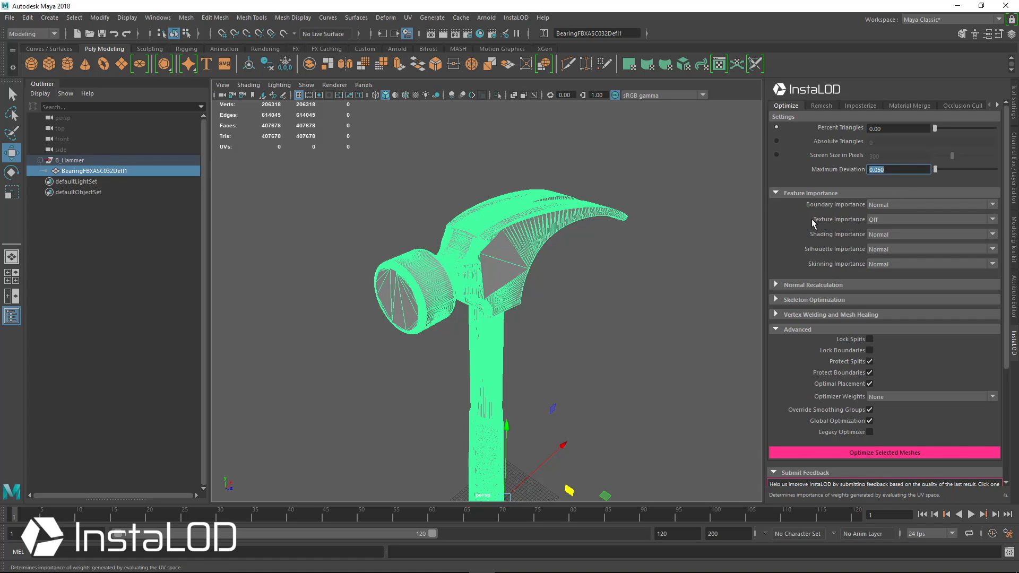
left_click(931, 219)
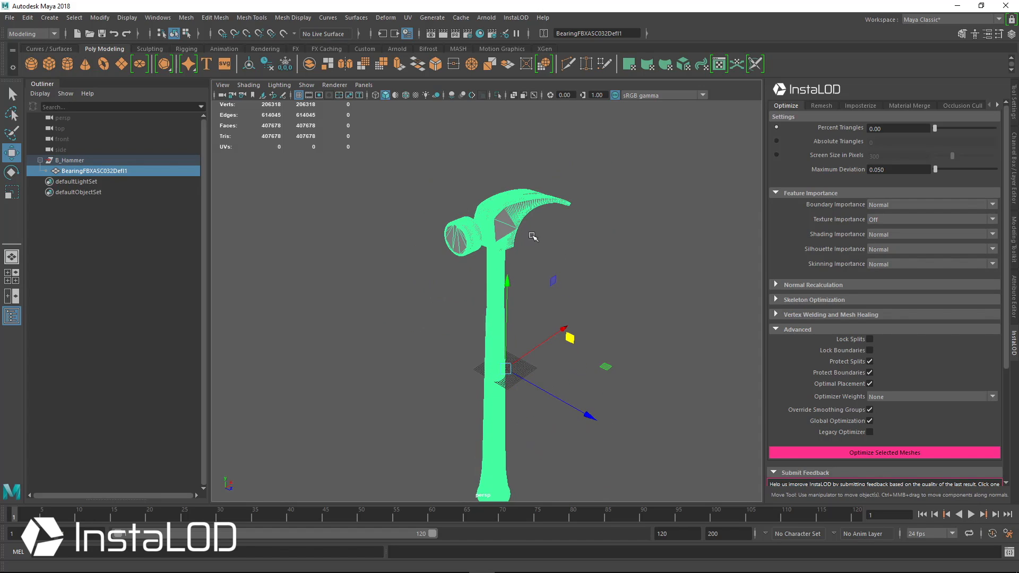
- Run Optimize Selected Meshes, producing a lighter _INSTALOD hammer copy beside the original
left_click(884, 452)
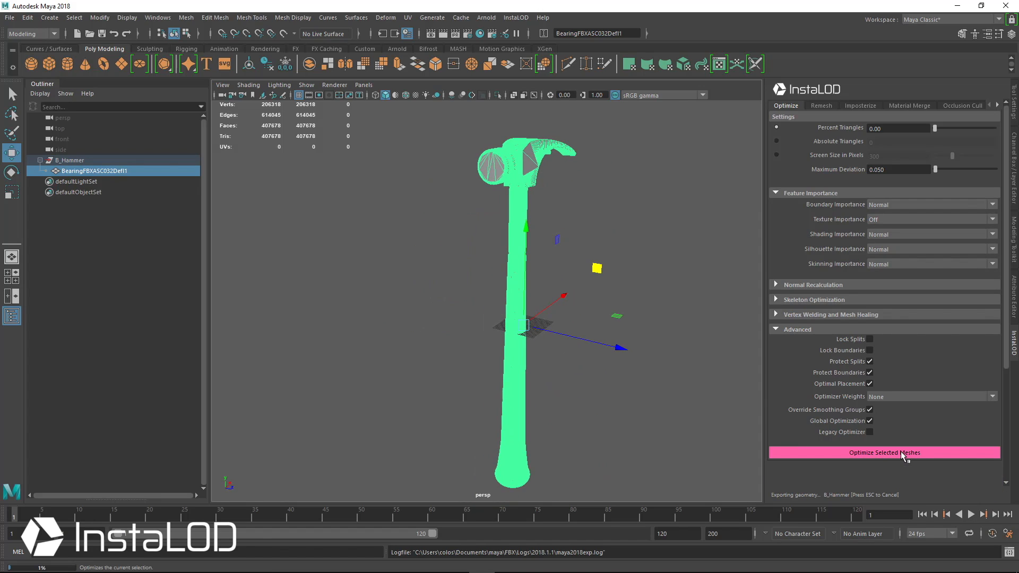
left_click(884, 452)
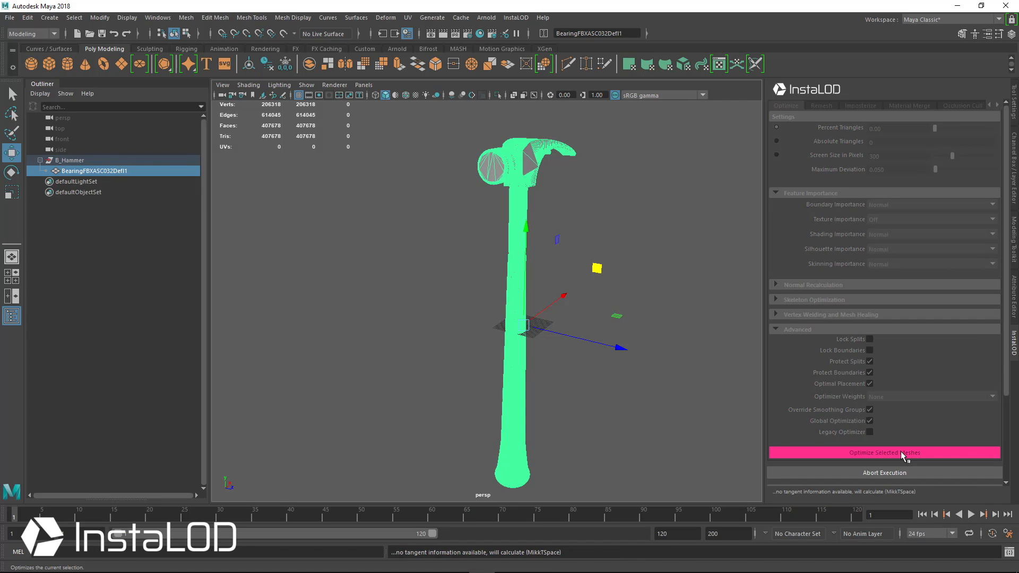
left_click(883, 452)
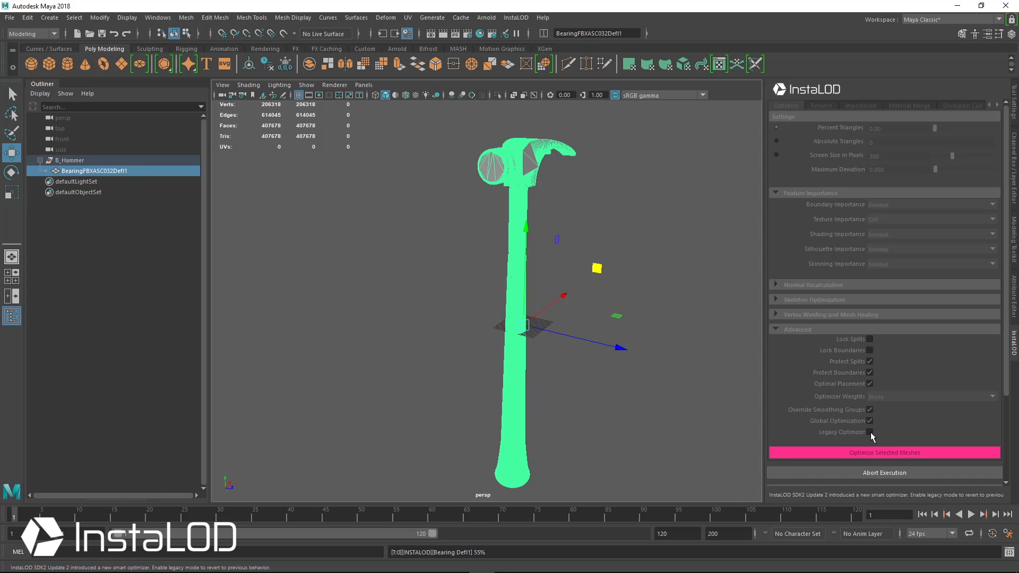
left_click(883, 452)
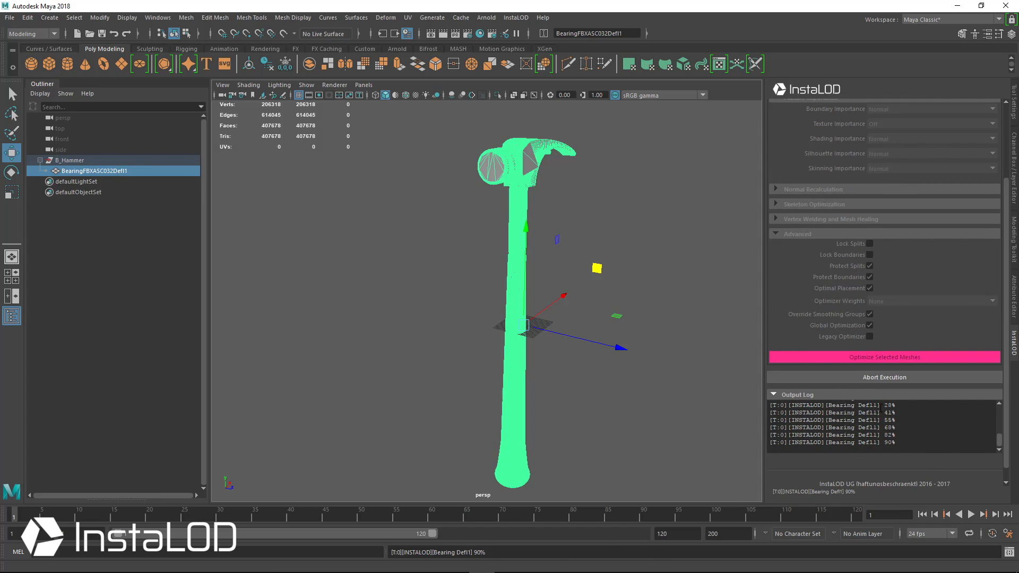
left_click(884, 356)
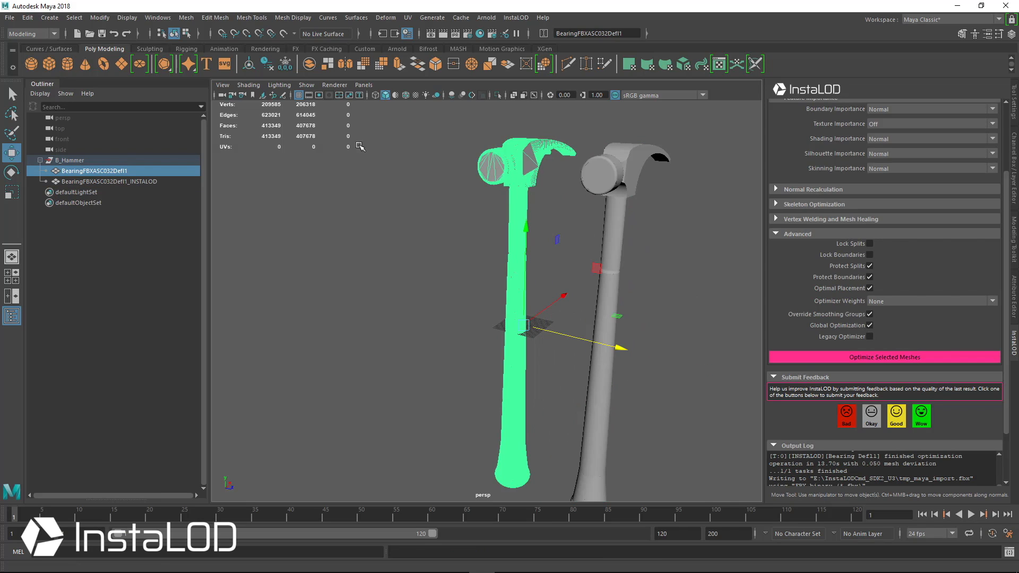
- Inspect the 5,671-triangle INSTALOD copy's head gaps and wireframe against the original in shaded view
left_click(109, 182)
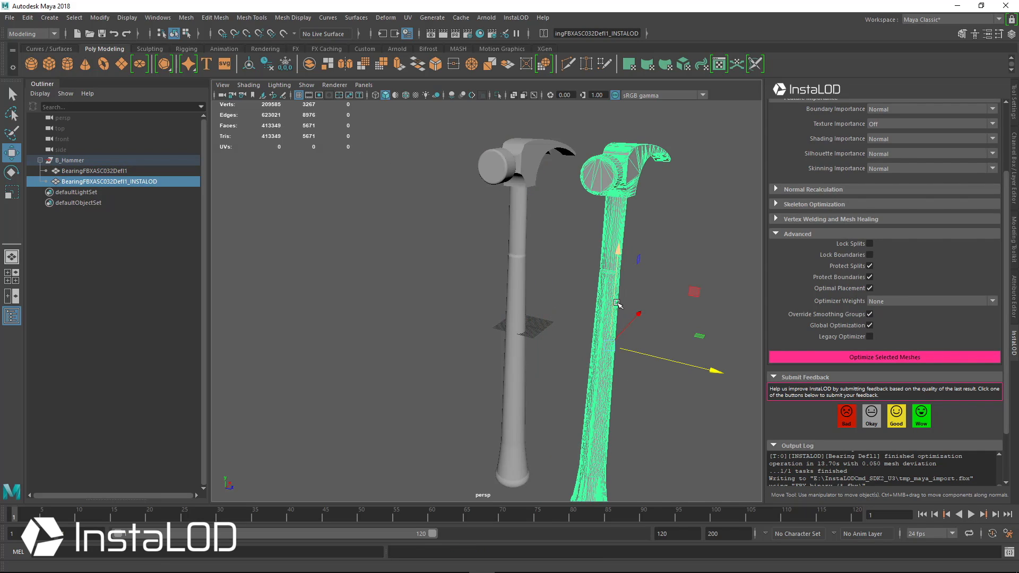
mouse_move(652, 239)
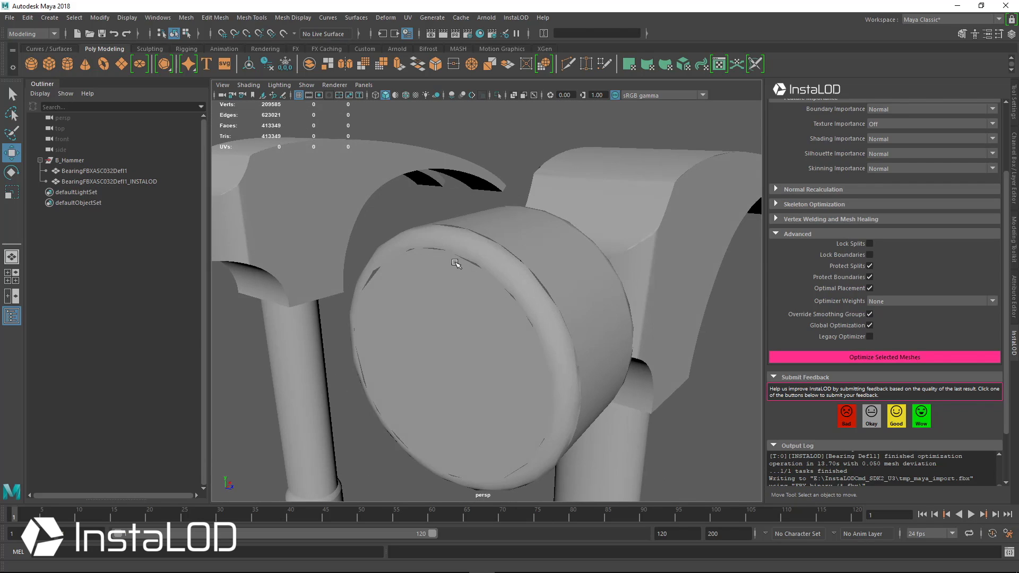
left_click_drag(455, 263, 496, 285)
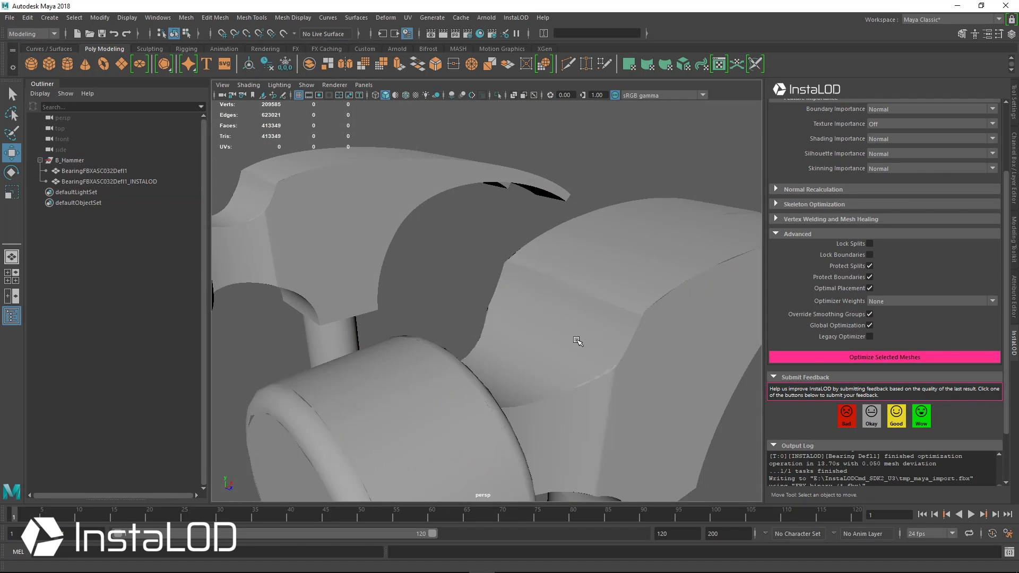
left_click(109, 180)
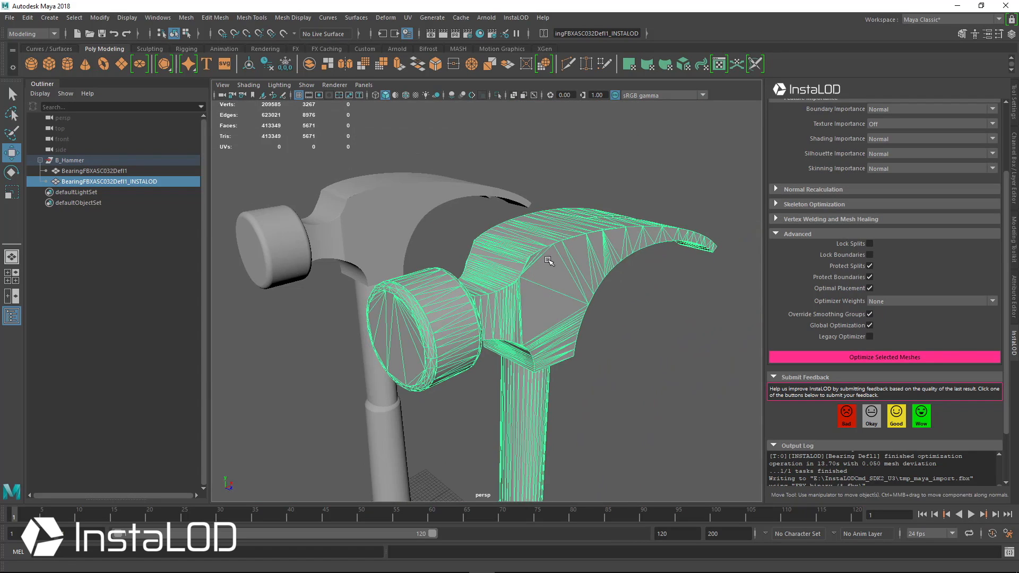
left_click_drag(548, 260, 477, 244)
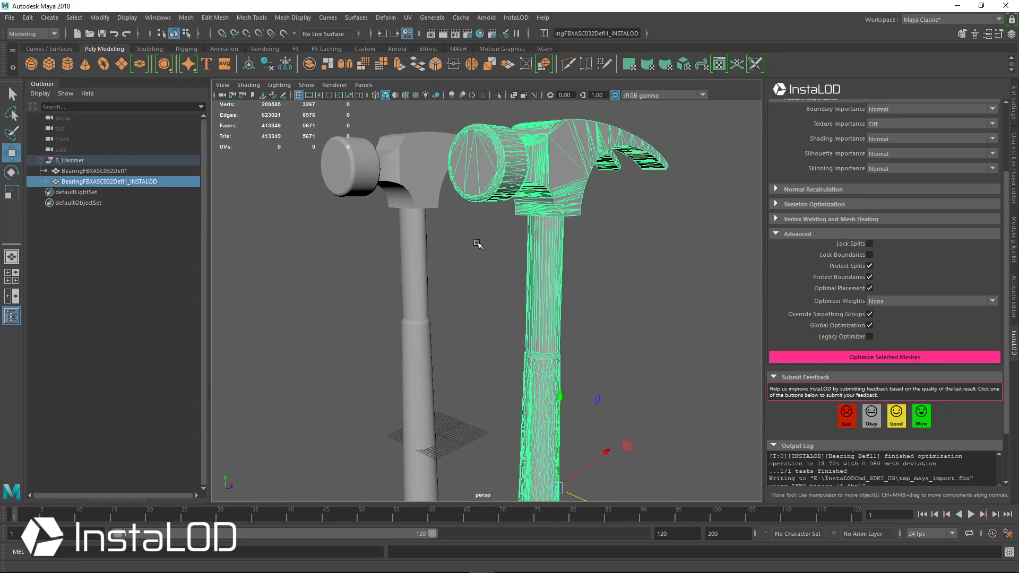
mouse_move(419, 206)
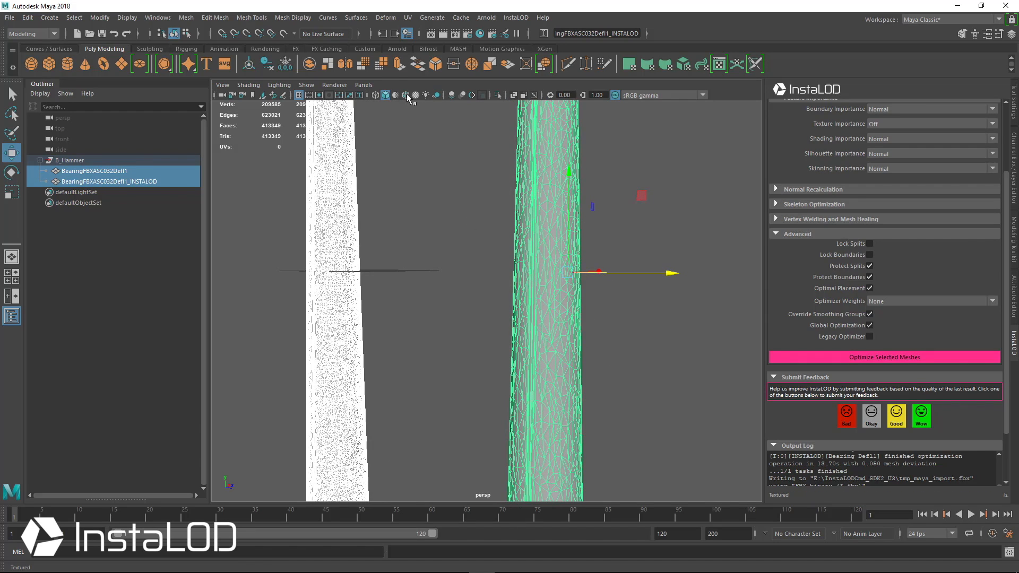
left_click(611, 310)
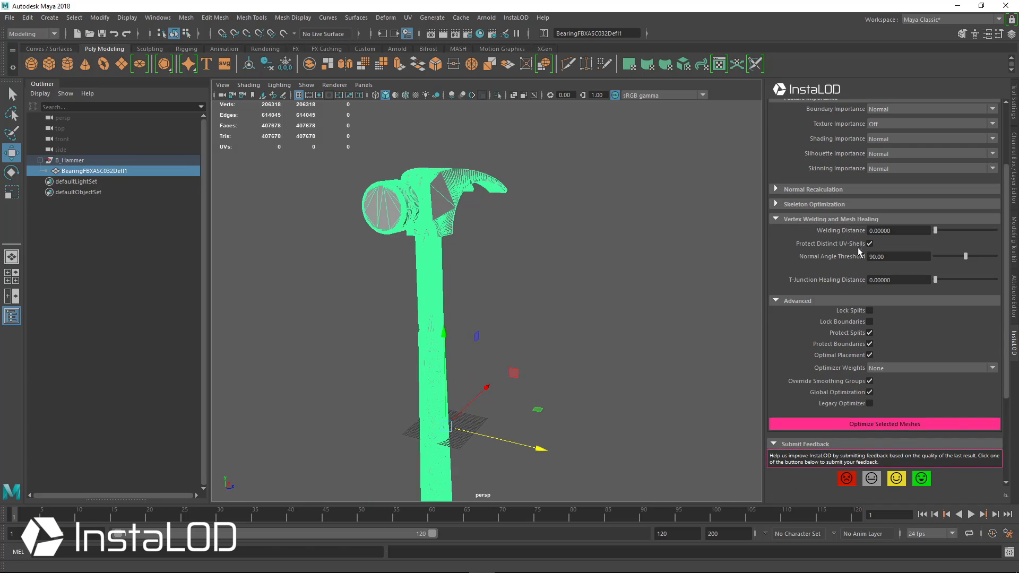
mouse_move(858, 257)
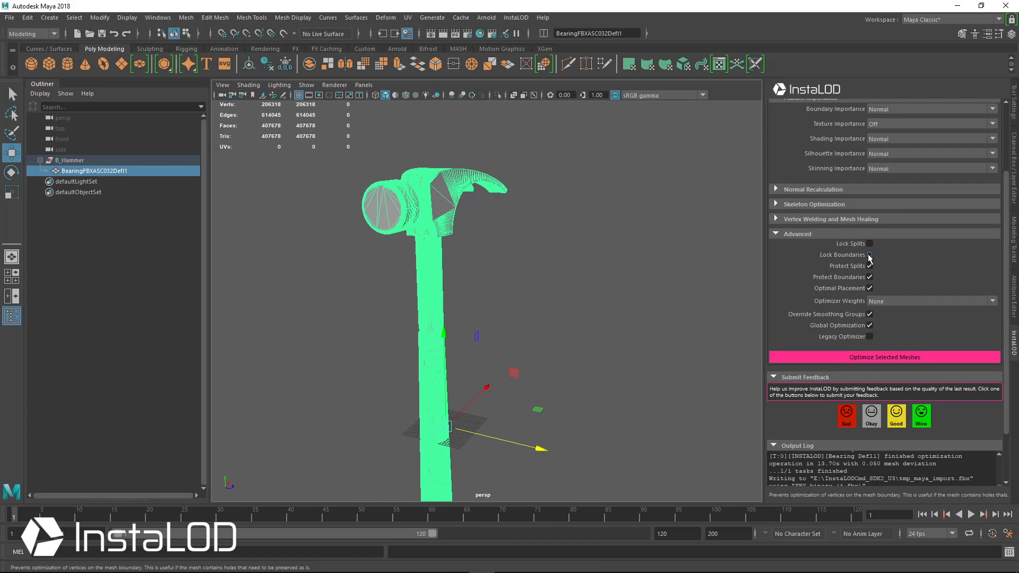
- Tick Lock Boundaries in Advanced and start a new hammer optimization
left_click(869, 255)
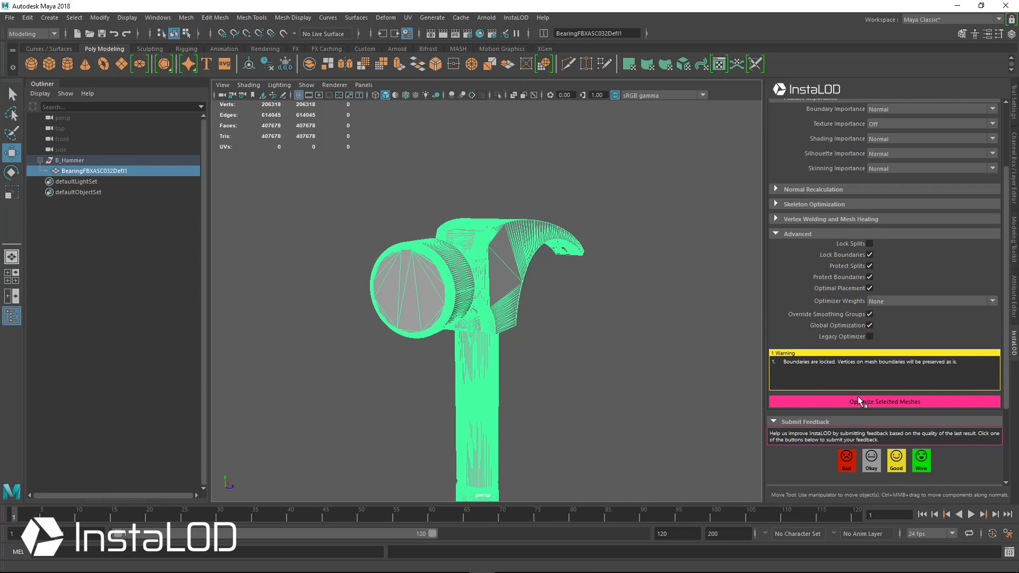
left_click(883, 401)
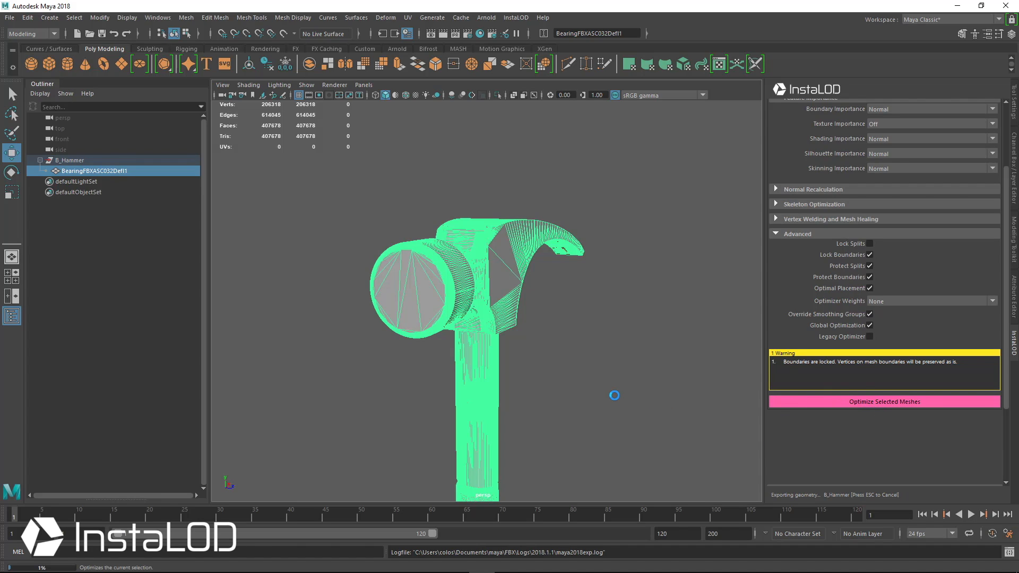
- Let the boundary-locked pass finish into a fresh _INSTALOD hammer copy, zoomed on the head
left_click(884, 401)
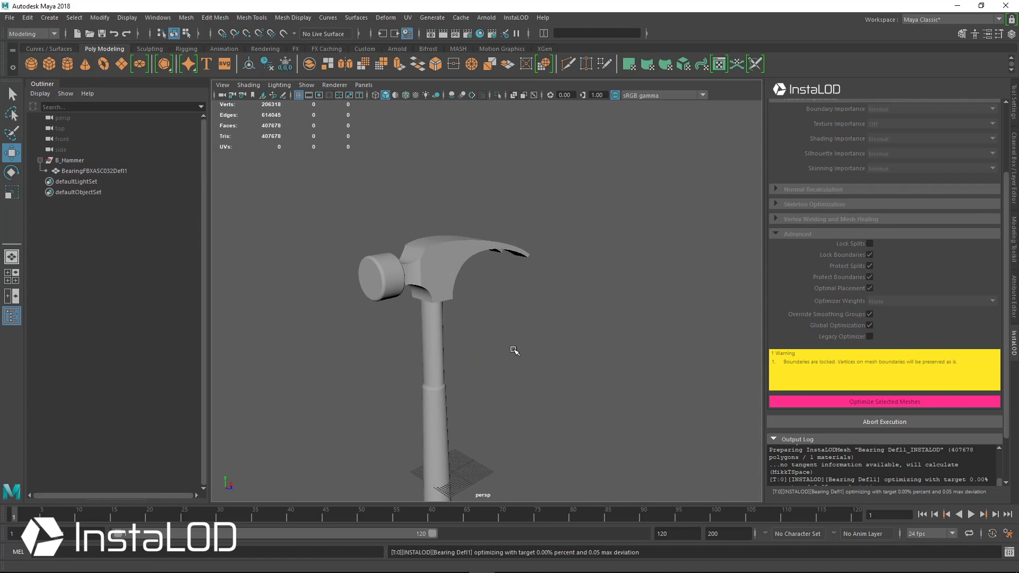
left_click_drag(514, 351, 509, 370)
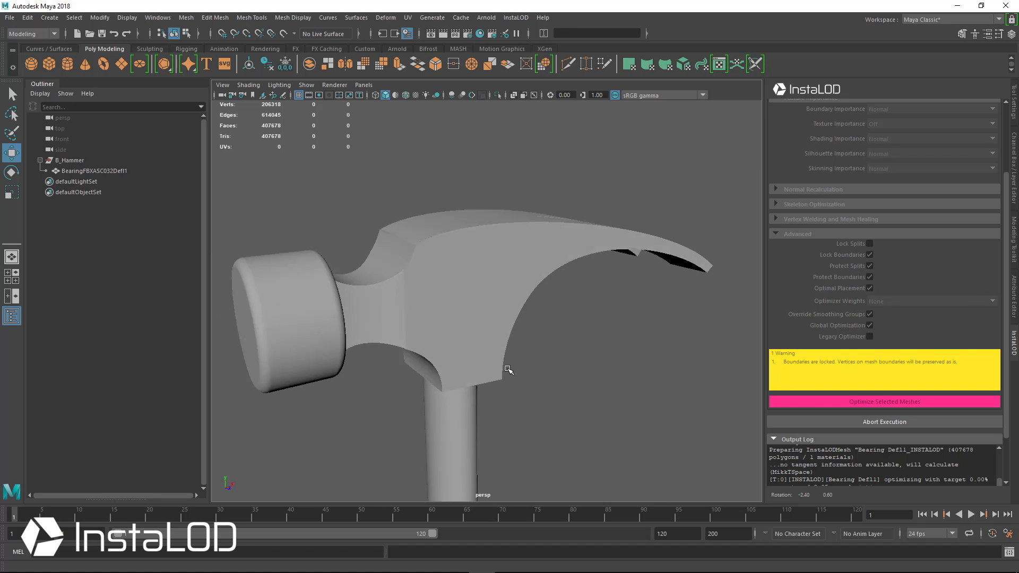
left_click(93, 170)
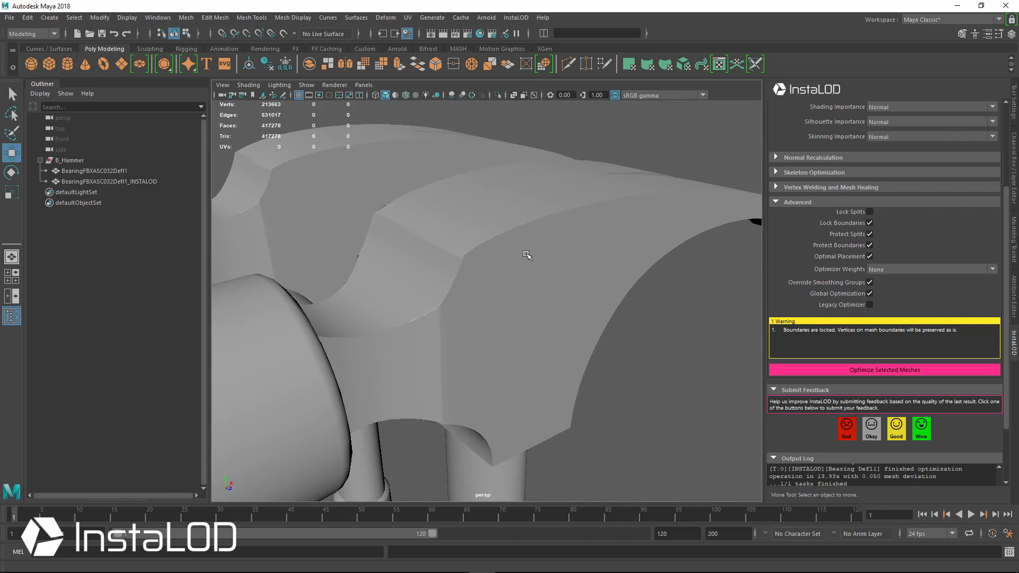
left_click(108, 180)
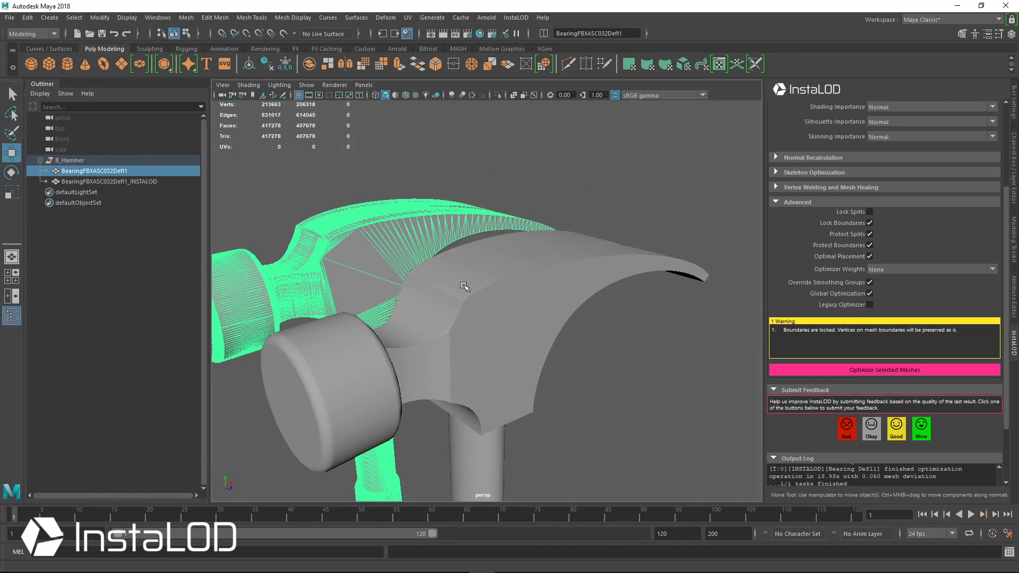
left_click(108, 181)
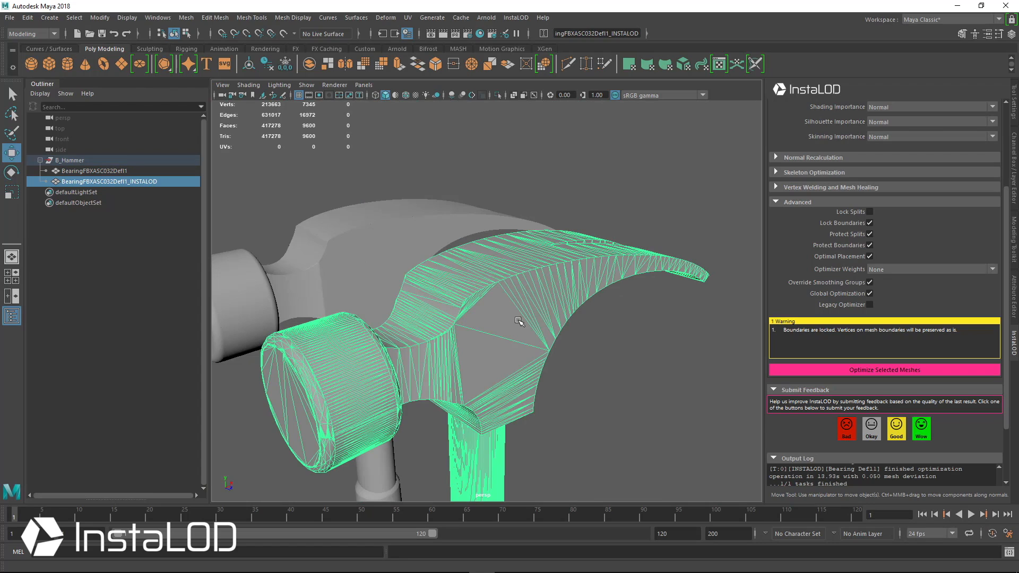
mouse_move(515, 322)
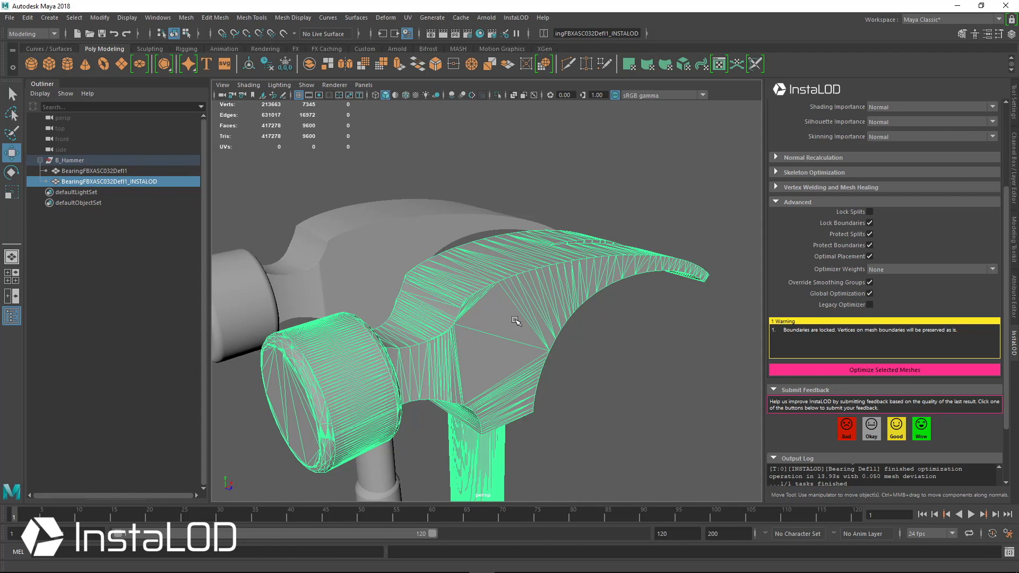
mouse_move(520, 383)
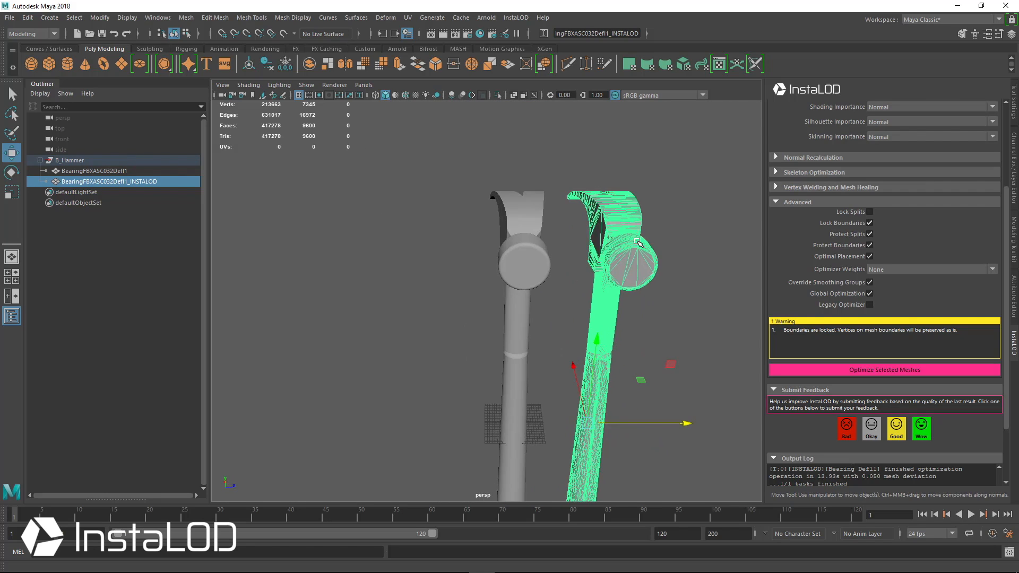
left_click(96, 170)
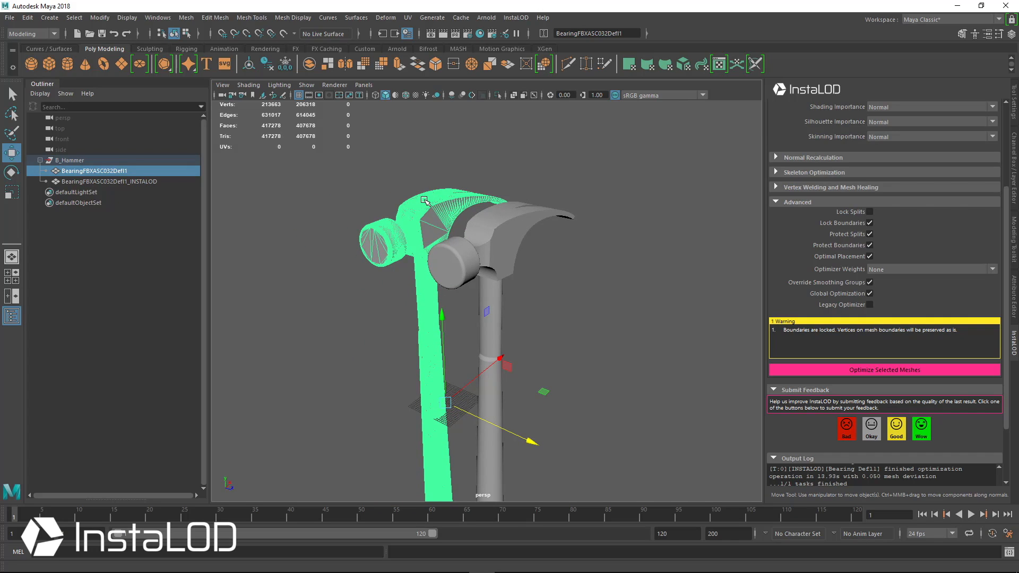
mouse_move(455, 231)
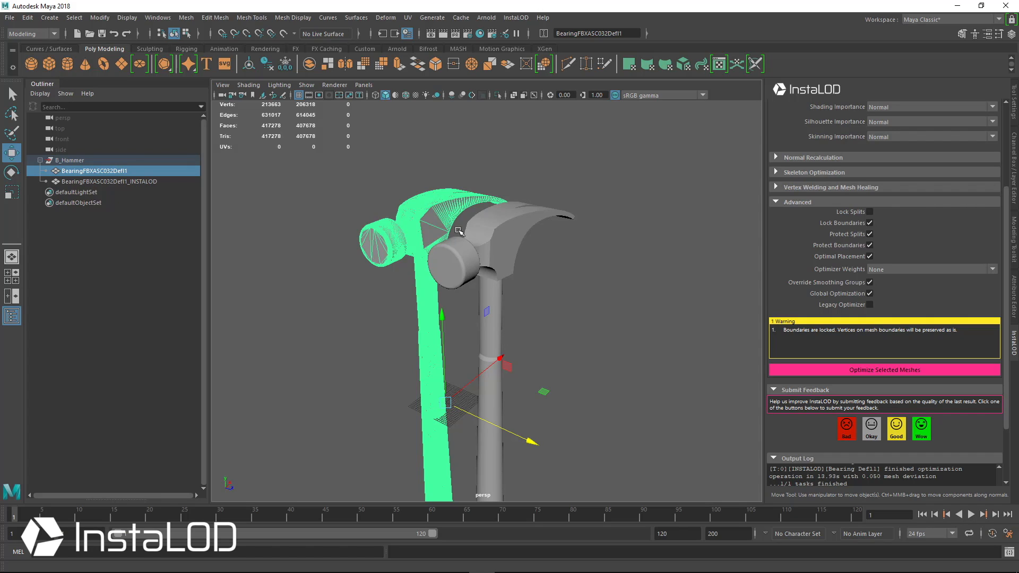